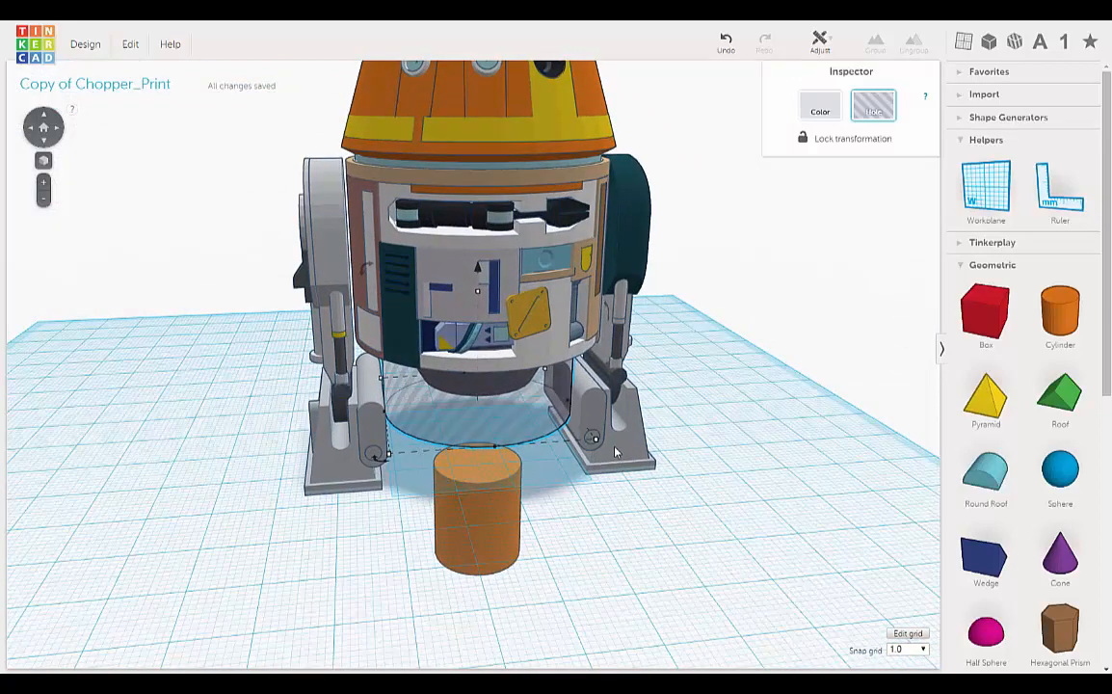
pyautogui.moveTo(596, 447)
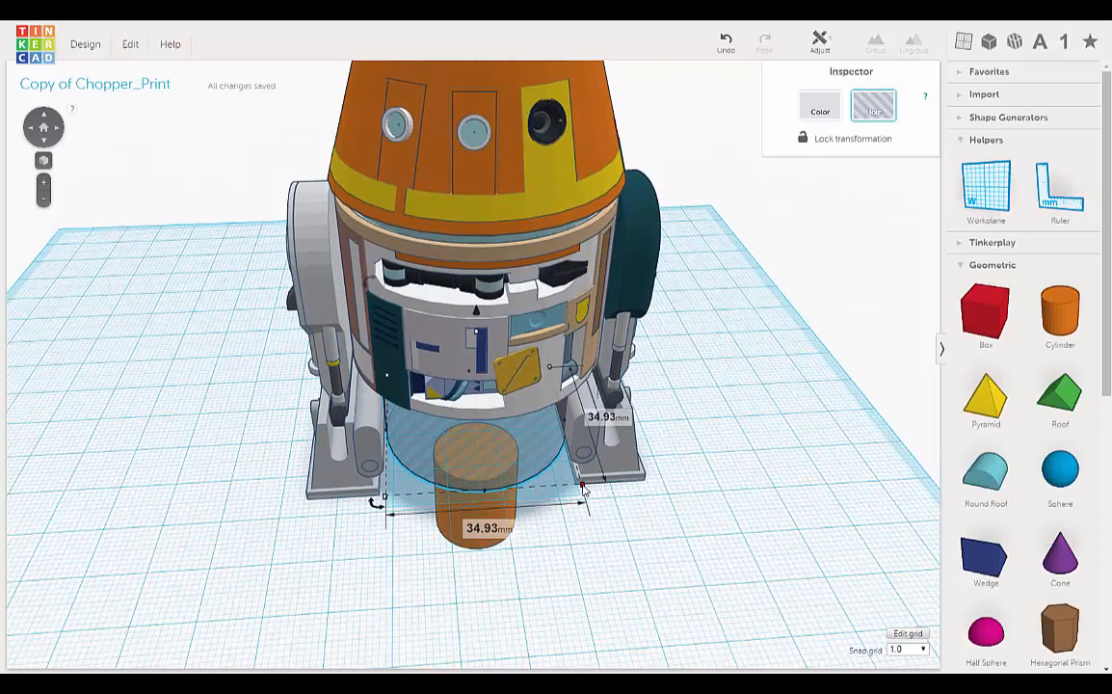
# Resize the orange cylinder to 34.93 mm wide and deep to match the body hole
pyautogui.moveTo(586, 486); pyautogui.dragTo(569, 474)
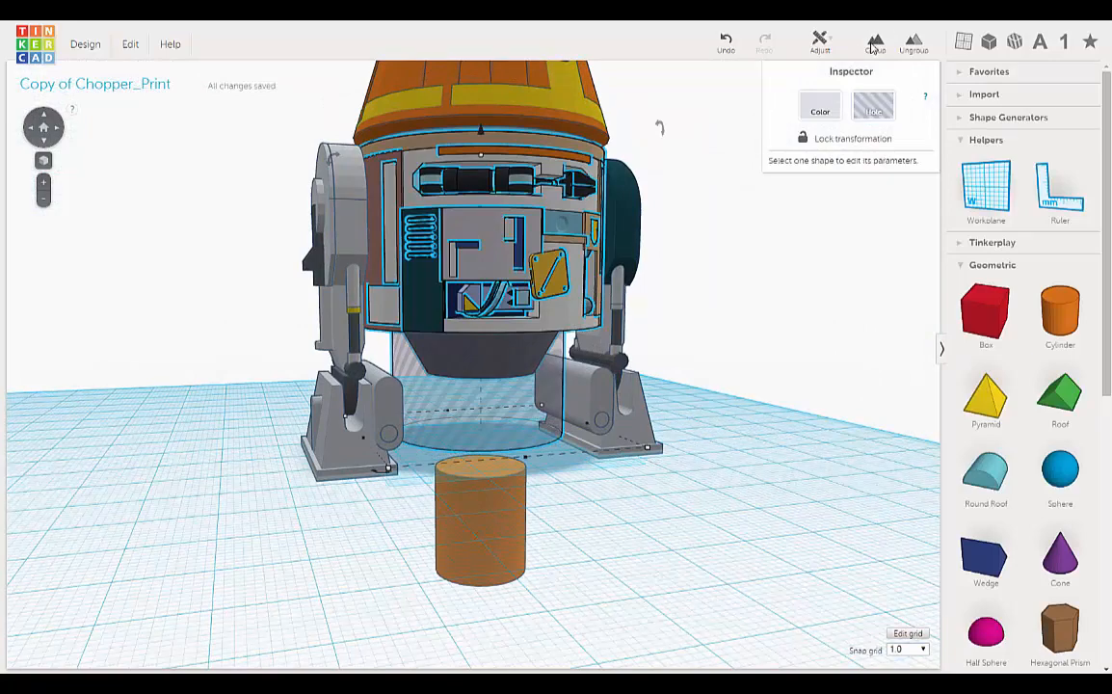
pyautogui.click(827, 34)
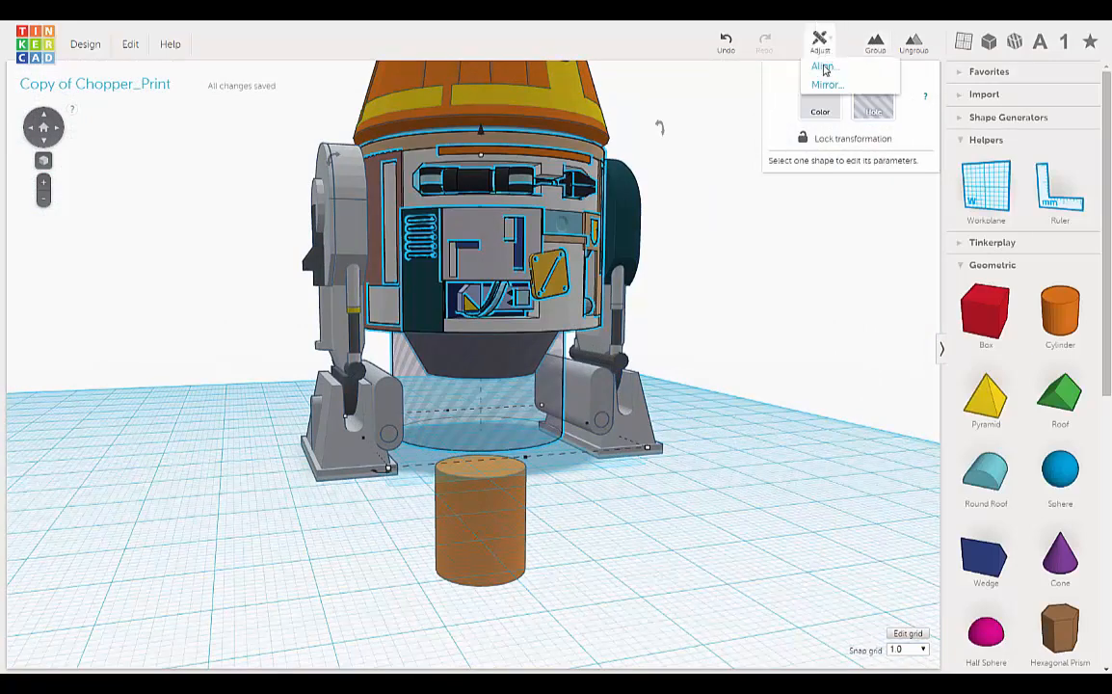
pyautogui.click(821, 66)
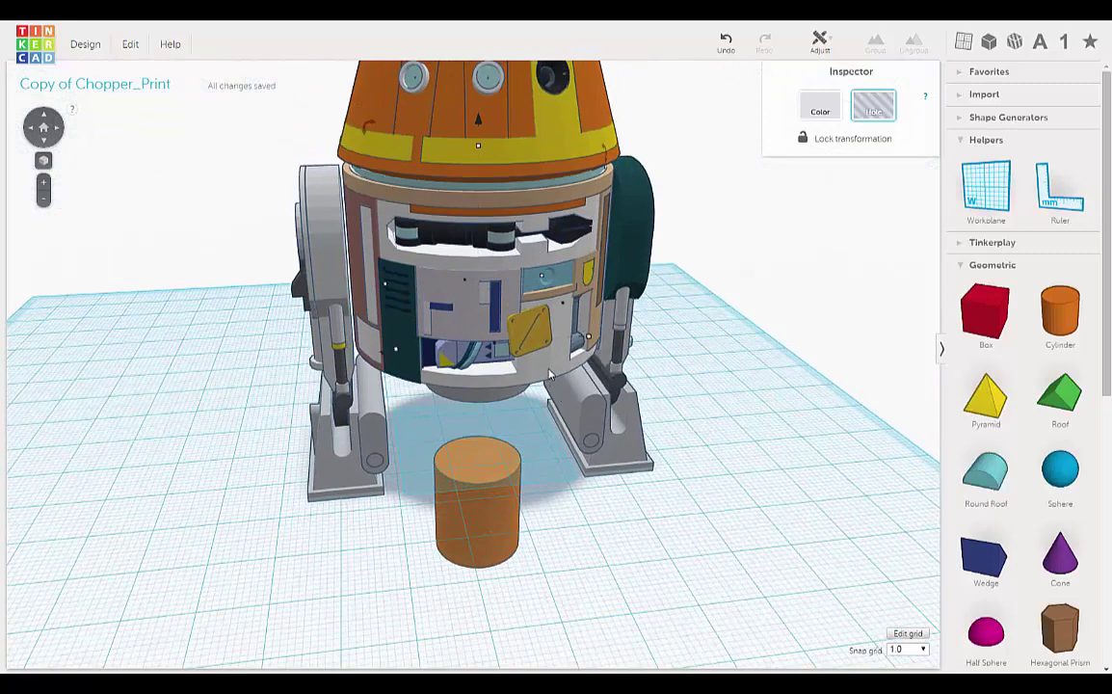
# Lift the orange cylinder up into the hole beneath the droid's body
pyautogui.click(482, 289)
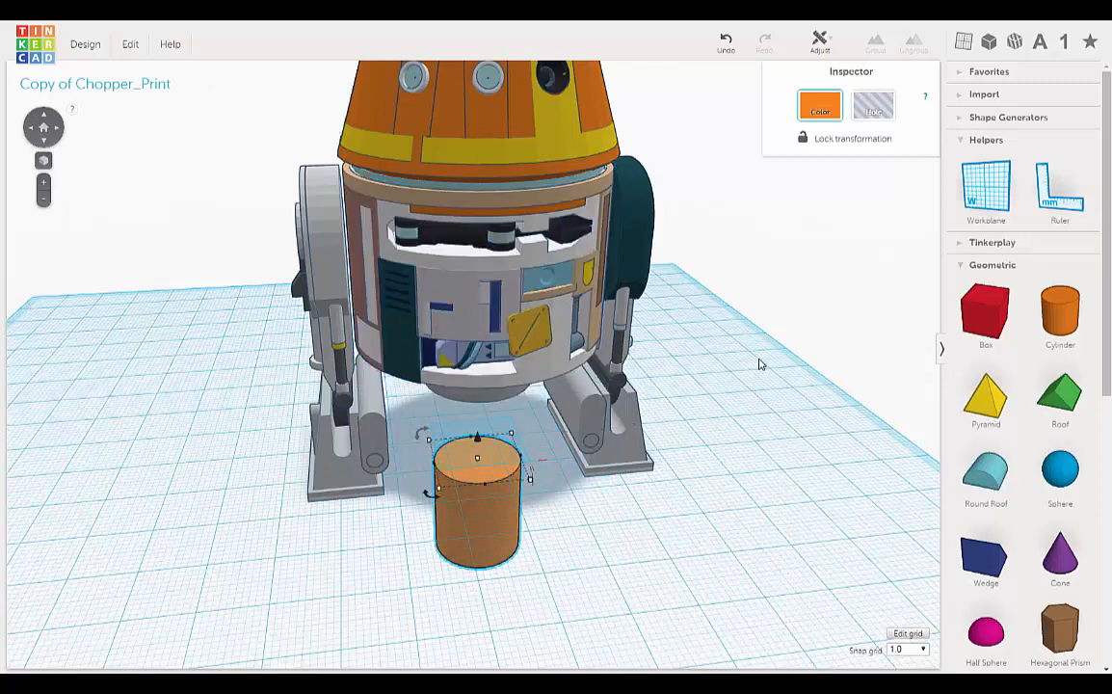
pyautogui.click(876, 106)
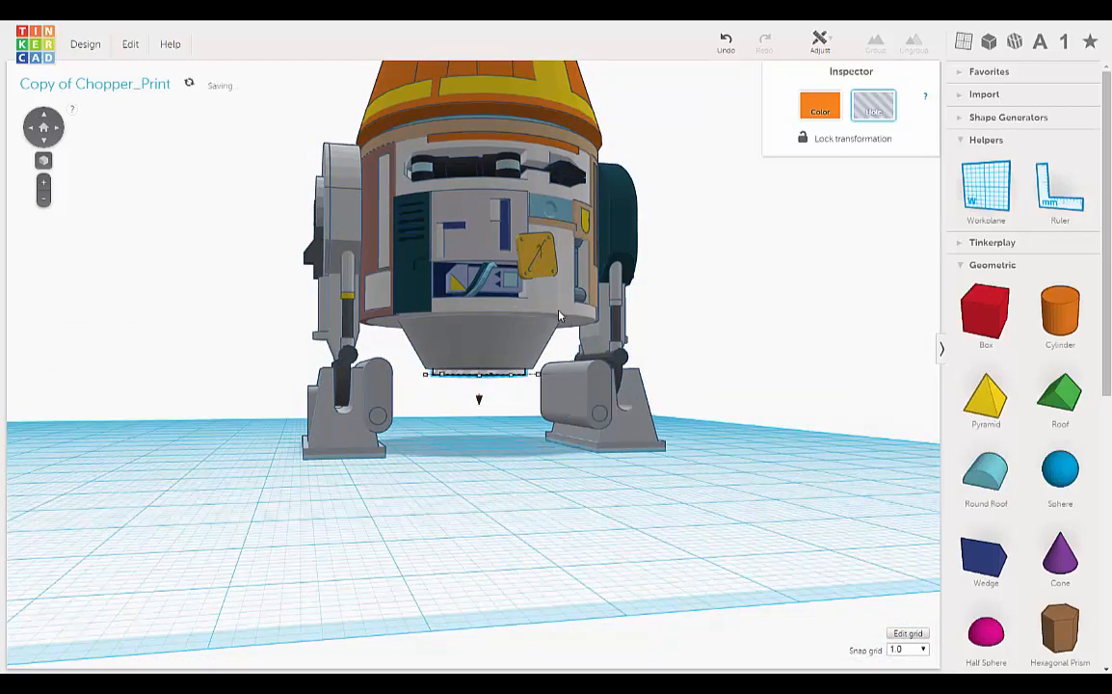
pyautogui.click(877, 43)
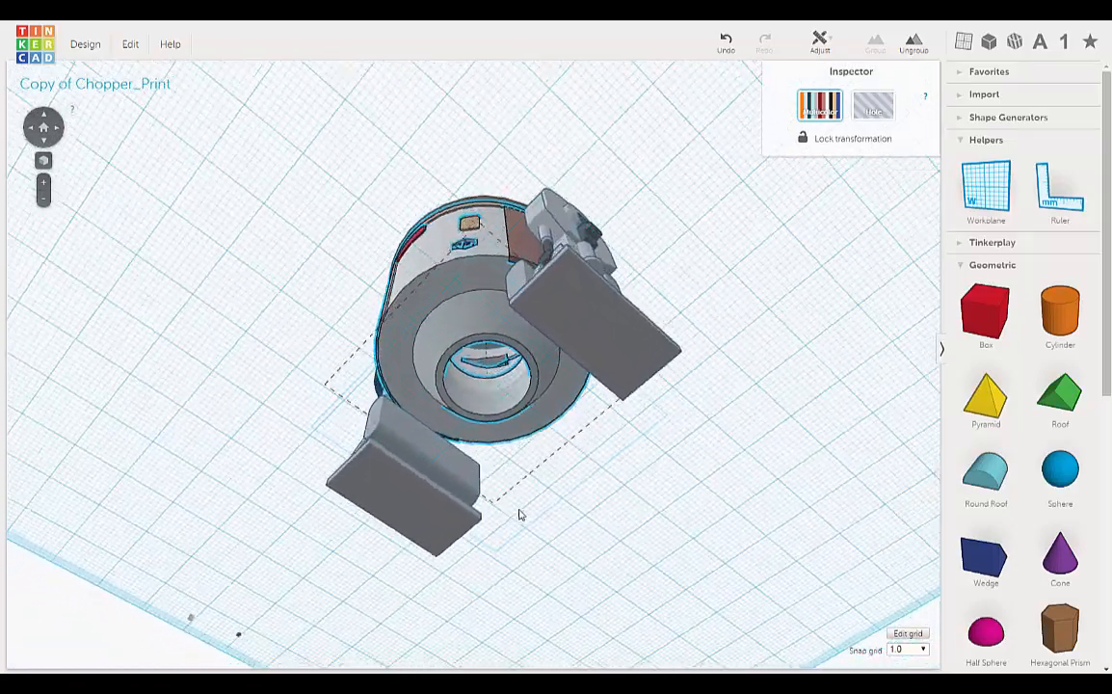
# Orbit under the model to inspect the opening in the body's underside
pyautogui.moveTo(520, 517); pyautogui.dragTo(694, 501)
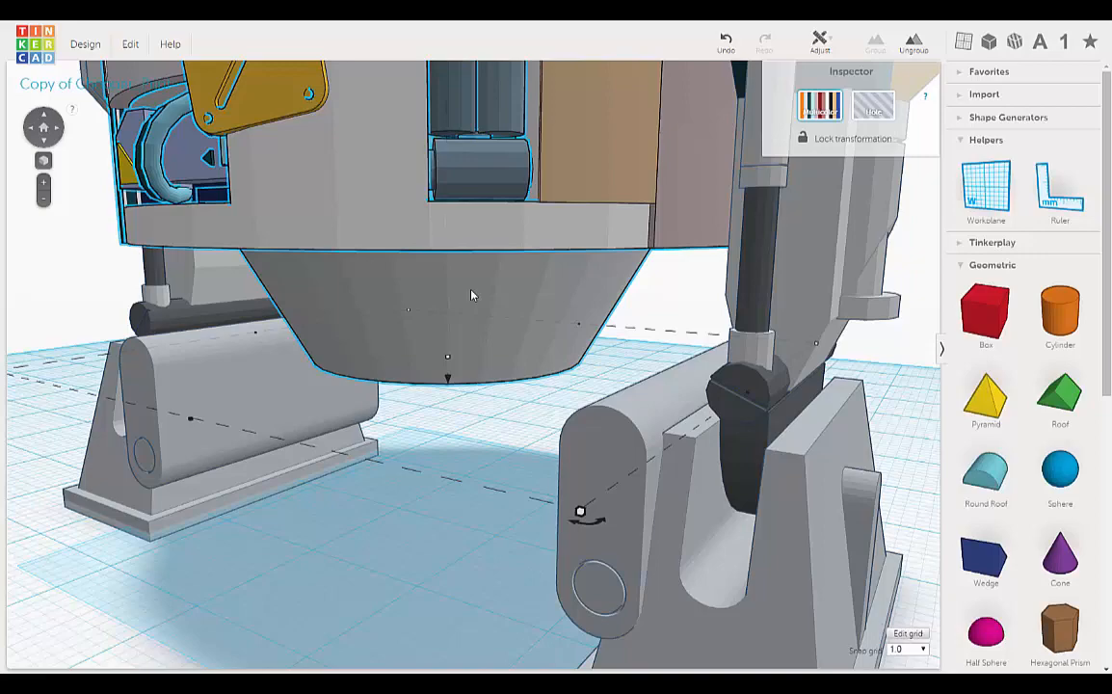
pyautogui.moveTo(472, 293); pyautogui.dragTo(428, 328)
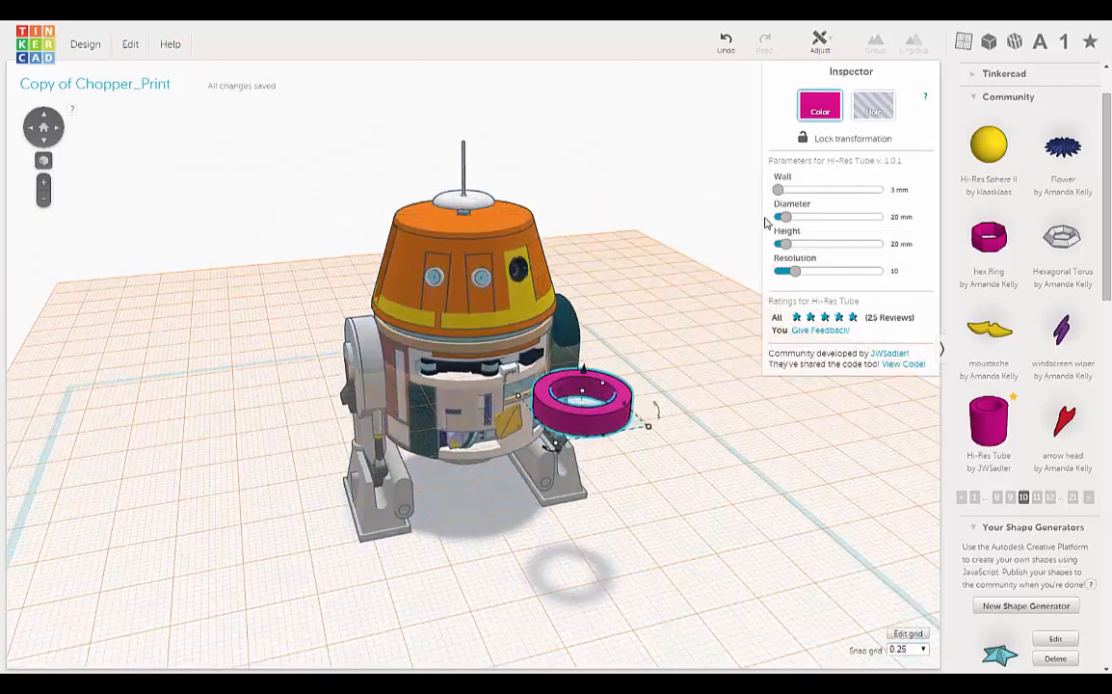
# Adjust the Hi-Res Tube's Diameter slider until it reads about 27 mm
pyautogui.moveTo(785, 216); pyautogui.dragTo(796, 216)
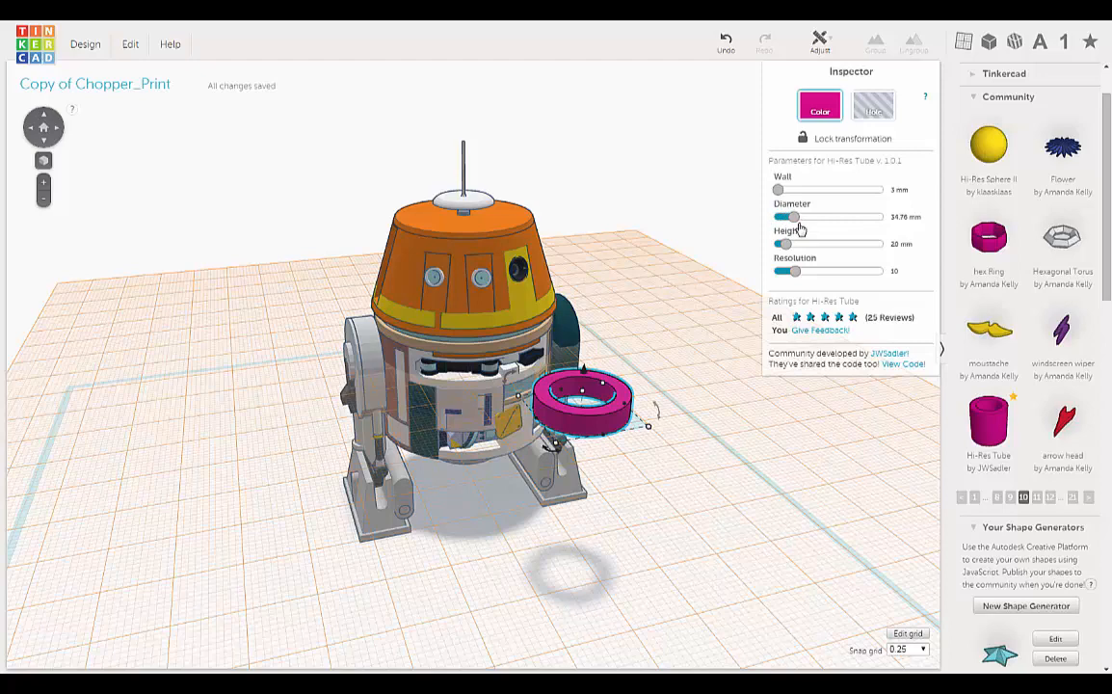
pyautogui.moveTo(791, 216); pyautogui.dragTo(807, 216)
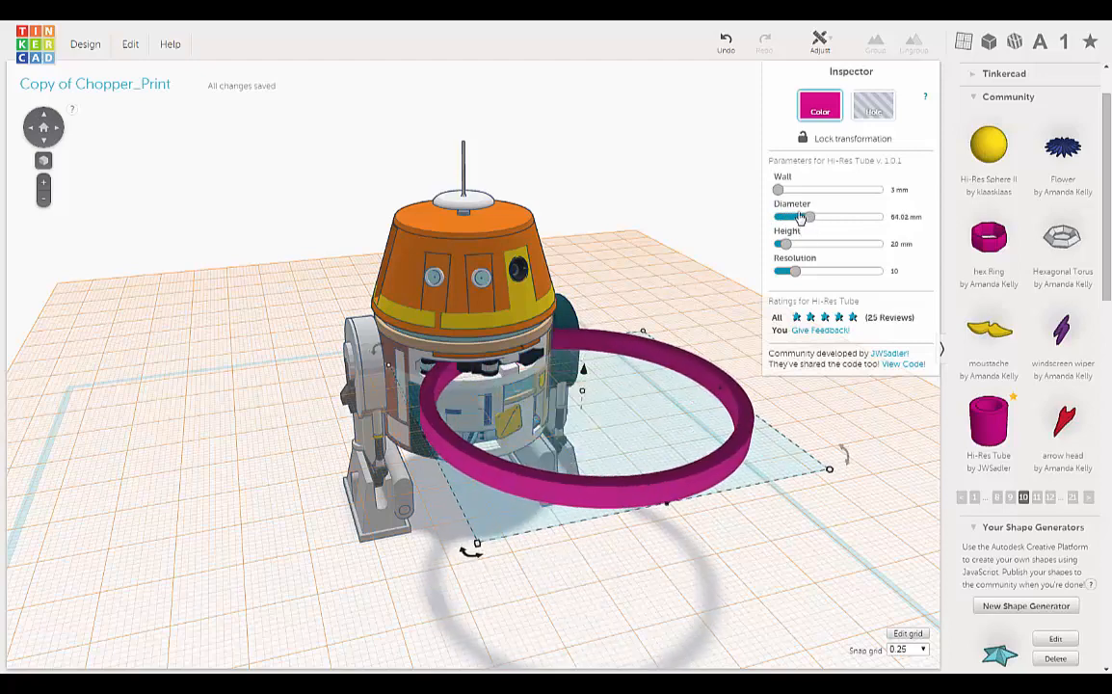
pyautogui.moveTo(808, 216); pyautogui.dragTo(790, 216)
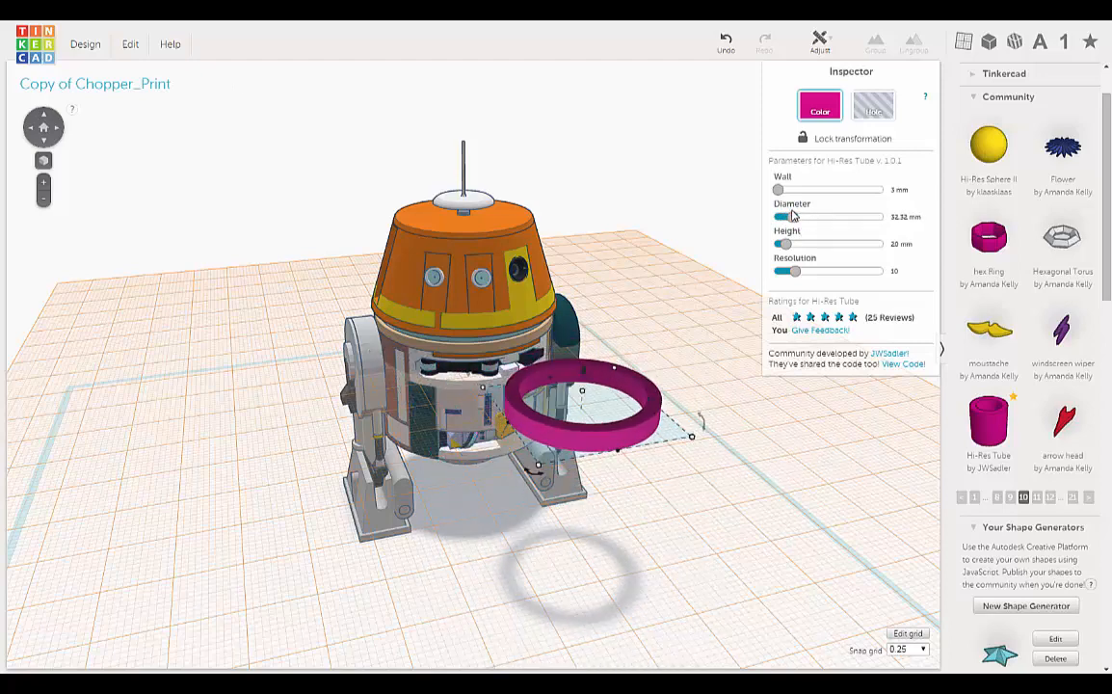
pyautogui.moveTo(793, 216); pyautogui.dragTo(784, 216)
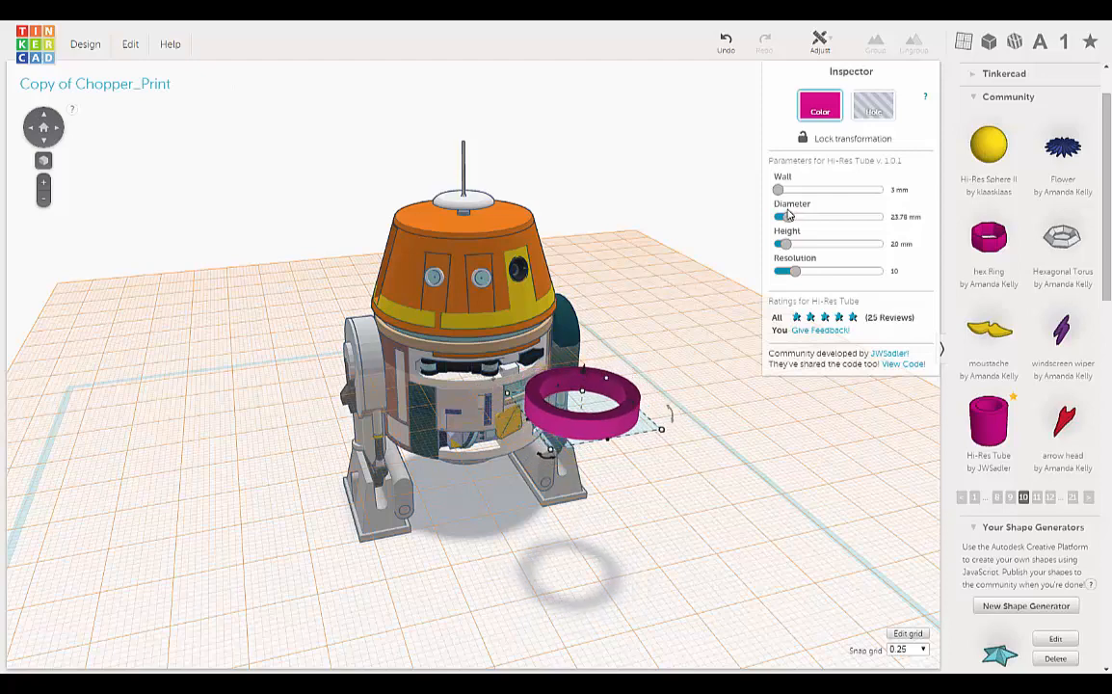
pyautogui.moveTo(787, 216); pyautogui.dragTo(794, 215)
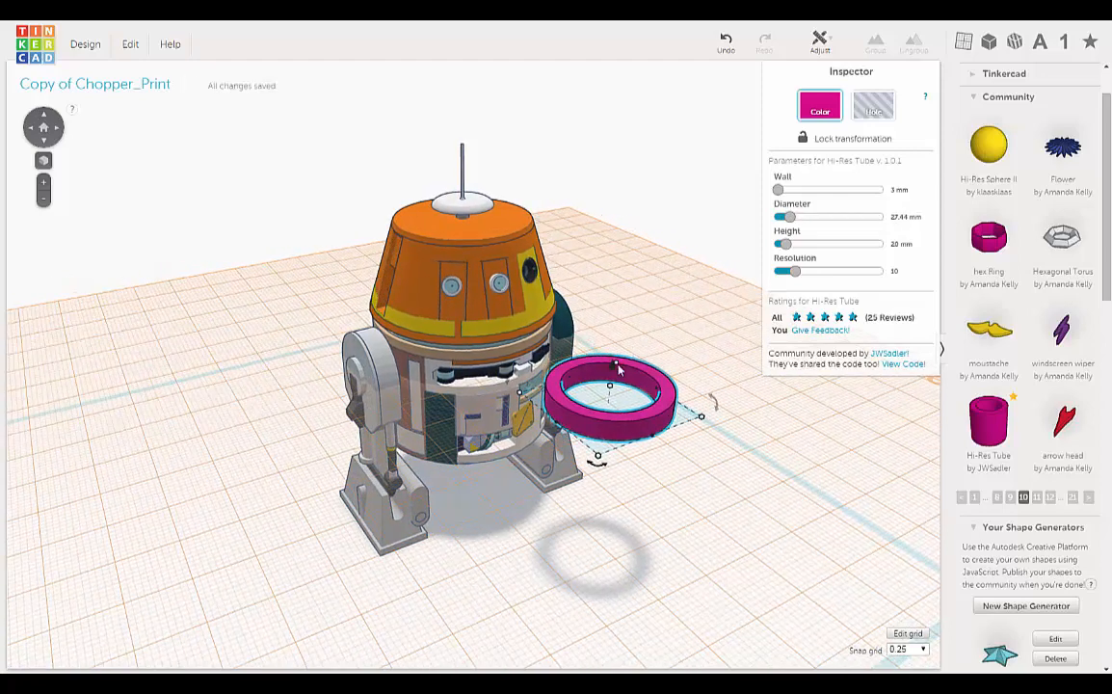
# Move the magenta tube under the droid, centred beneath the bottom opening on the workplane
pyautogui.scroll(-3)
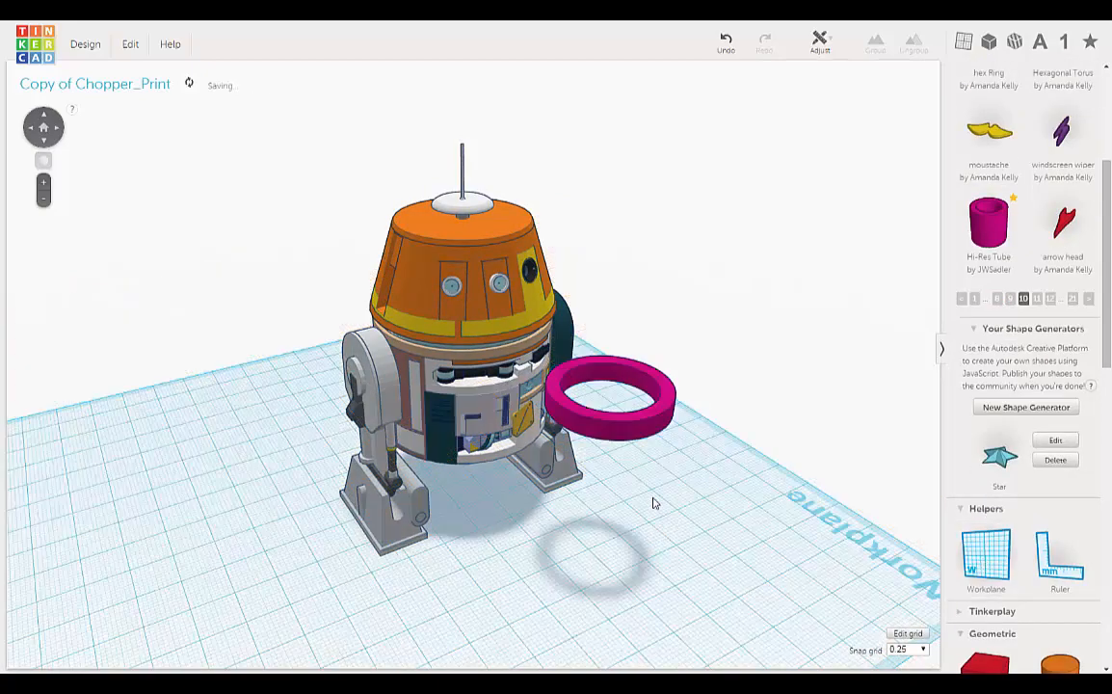
pyautogui.click(605, 405)
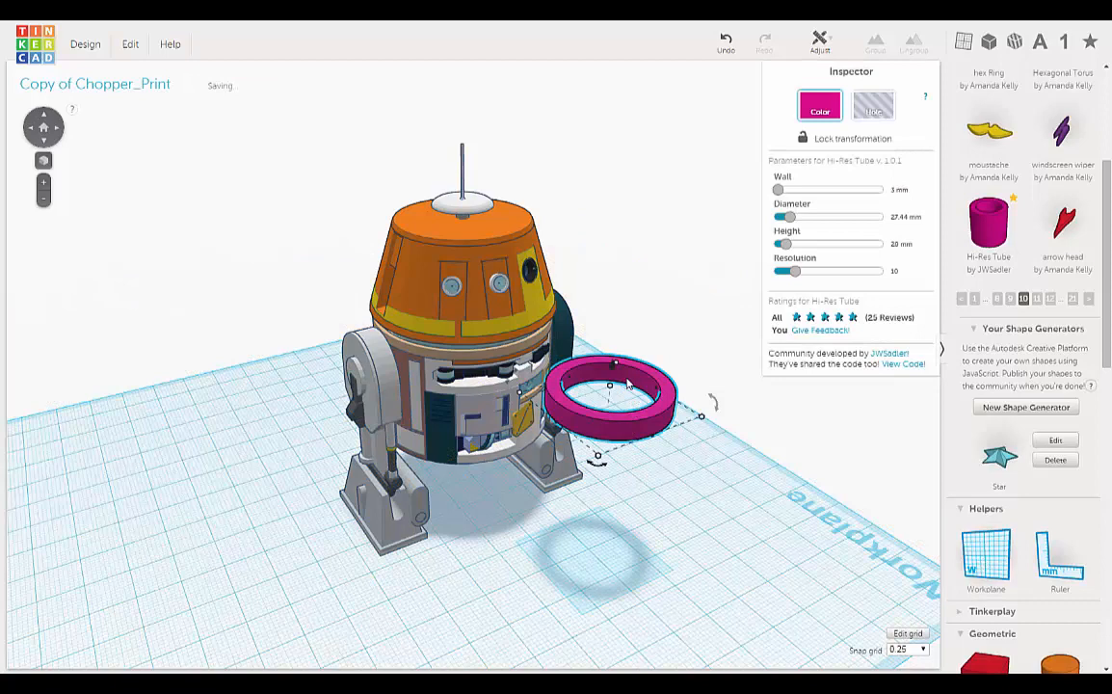
pyautogui.moveTo(609, 386); pyautogui.dragTo(598, 536)
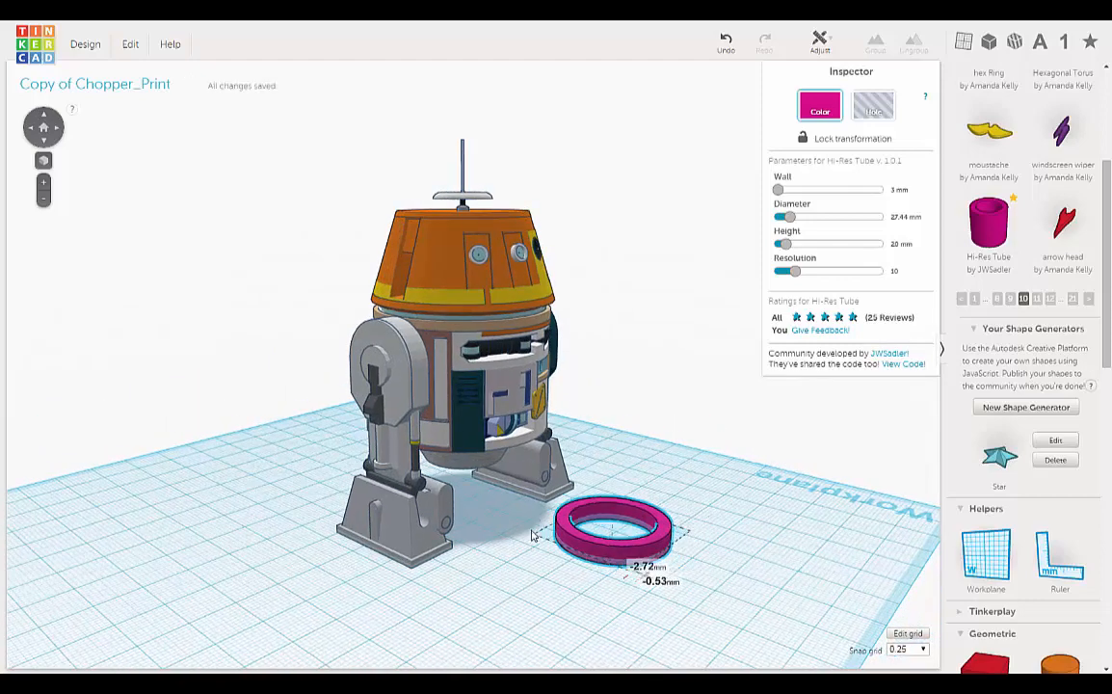
pyautogui.moveTo(613, 525); pyautogui.dragTo(497, 506)
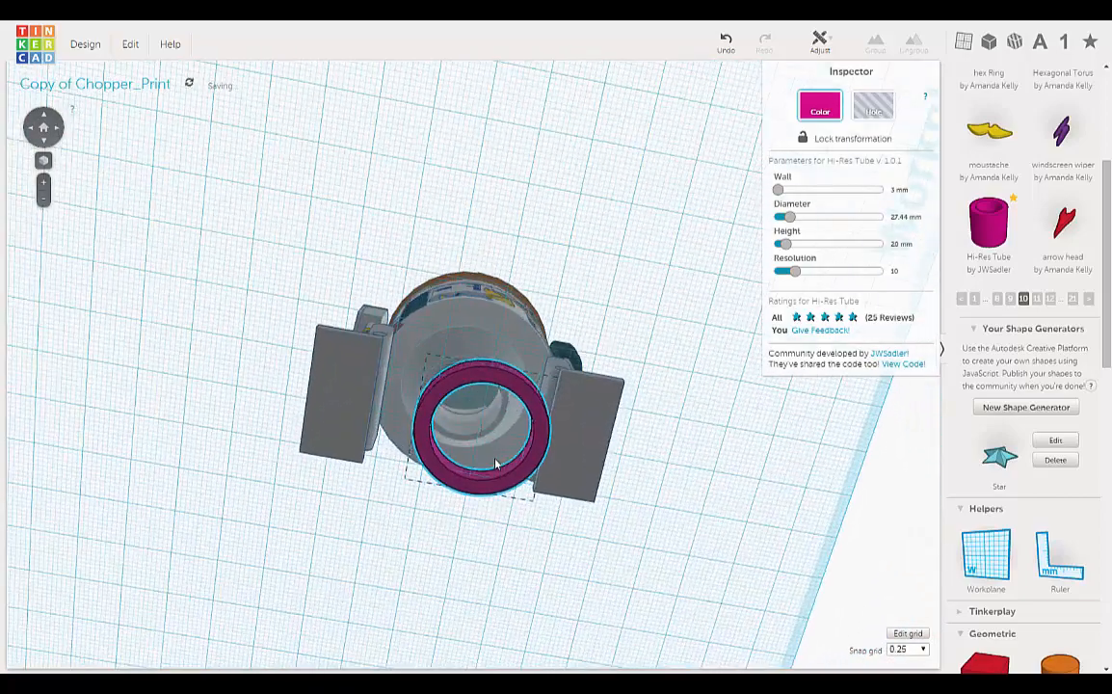
pyautogui.moveTo(498, 463); pyautogui.dragTo(509, 405)
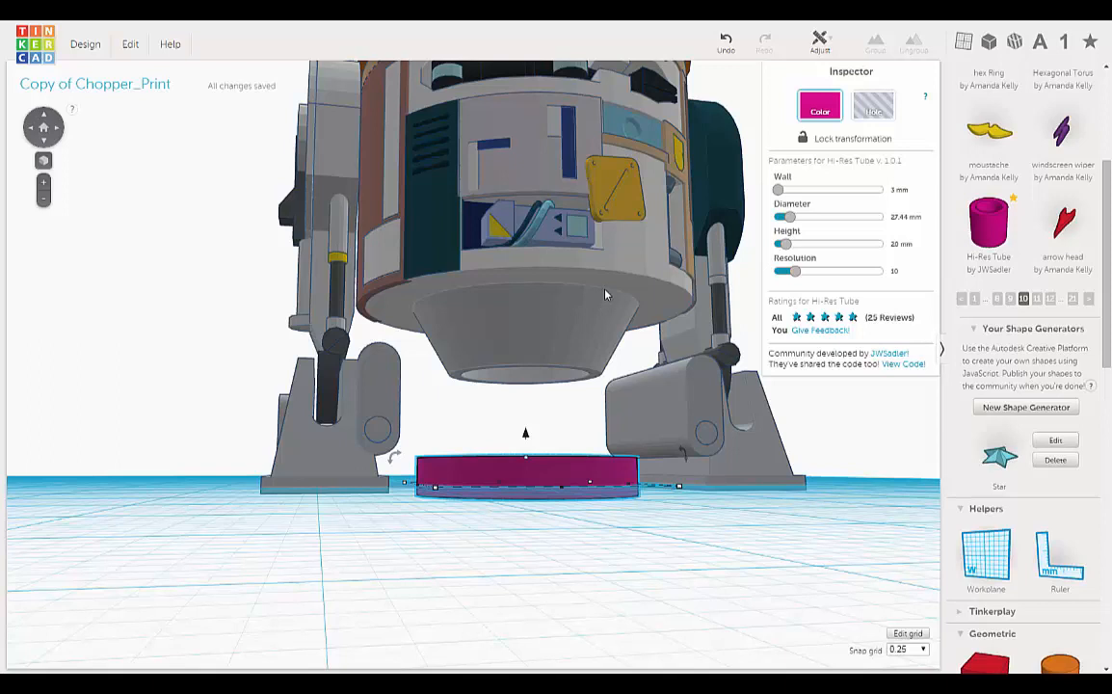
pyautogui.moveTo(611, 285)
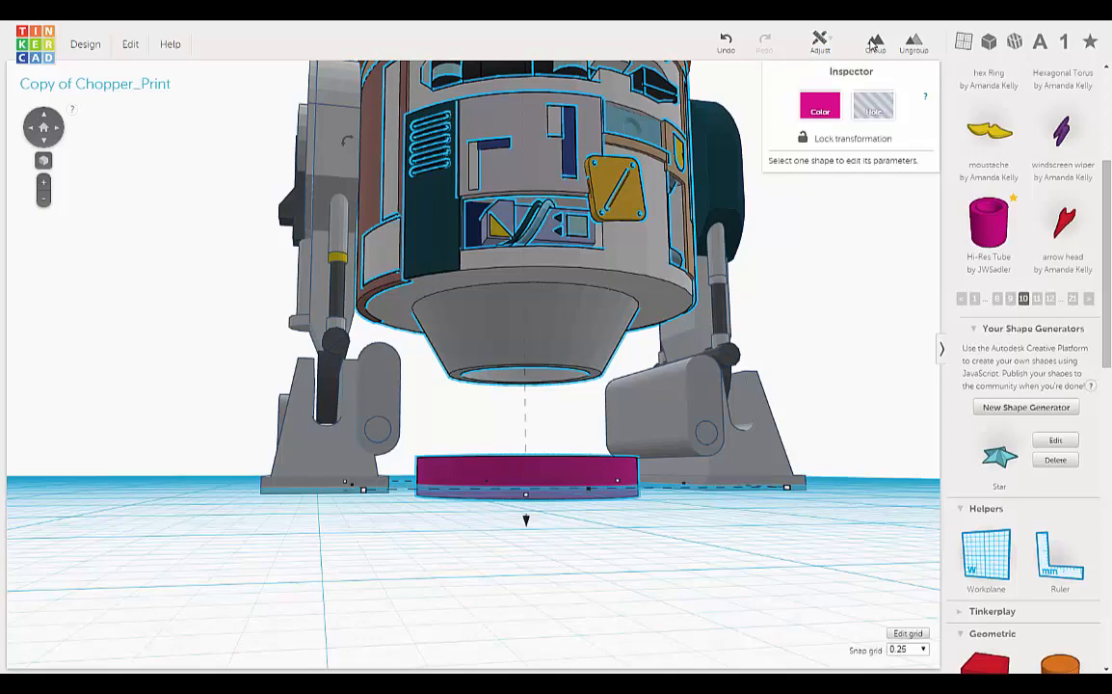
# Raise the magenta tube off the workplane into the body's underside opening
pyautogui.click(821, 39)
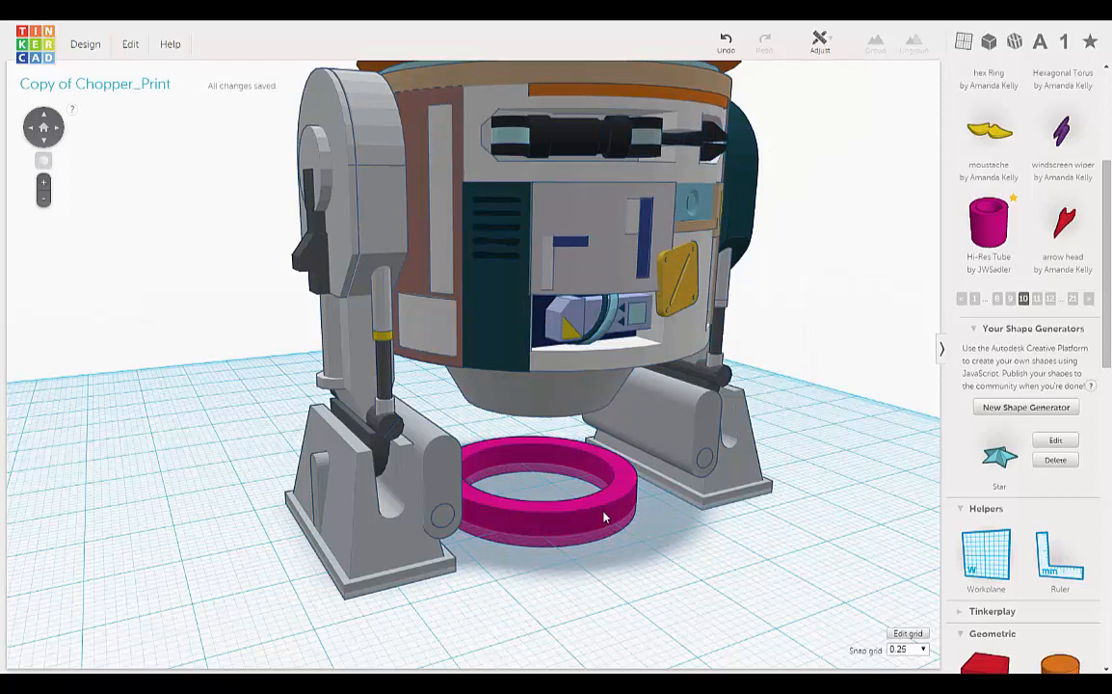
pyautogui.click(597, 516)
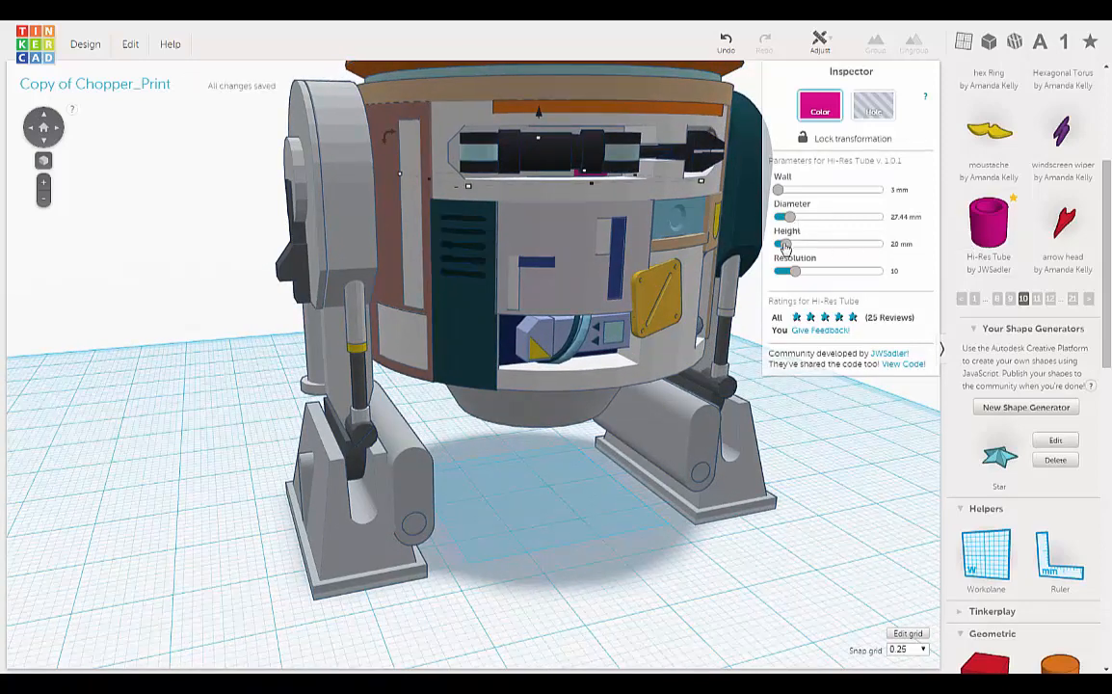
# Increase the tube's height to about 33 mm so it nests inside the opening
pyautogui.moveTo(785, 243); pyautogui.dragTo(791, 243)
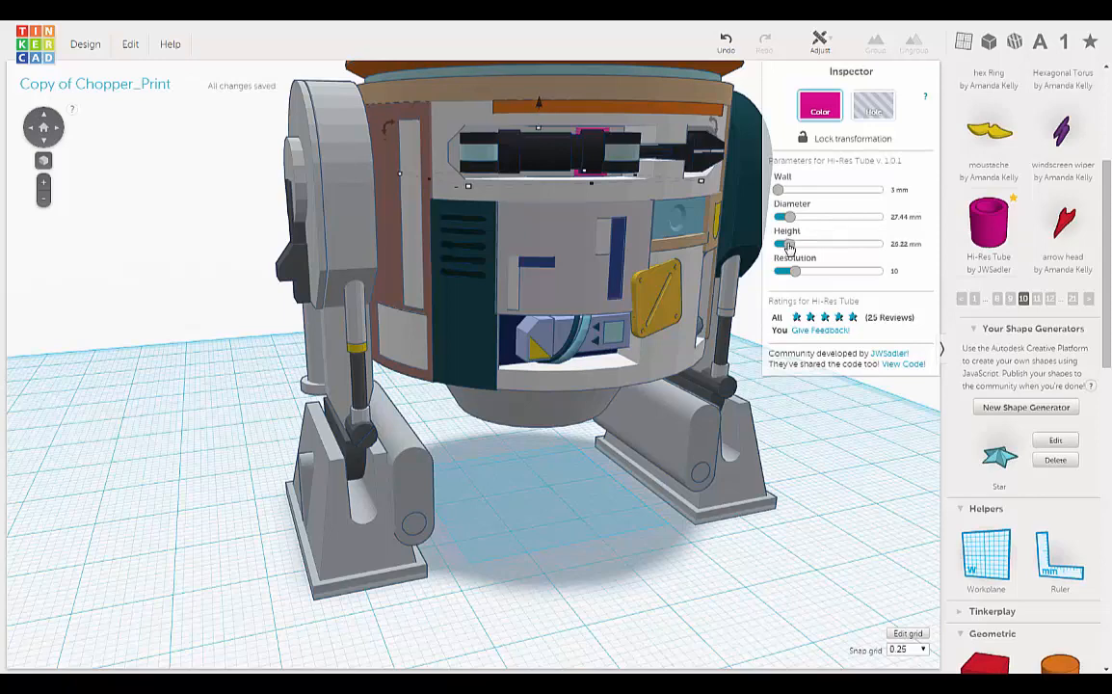
pyautogui.moveTo(788, 243); pyautogui.dragTo(800, 243)
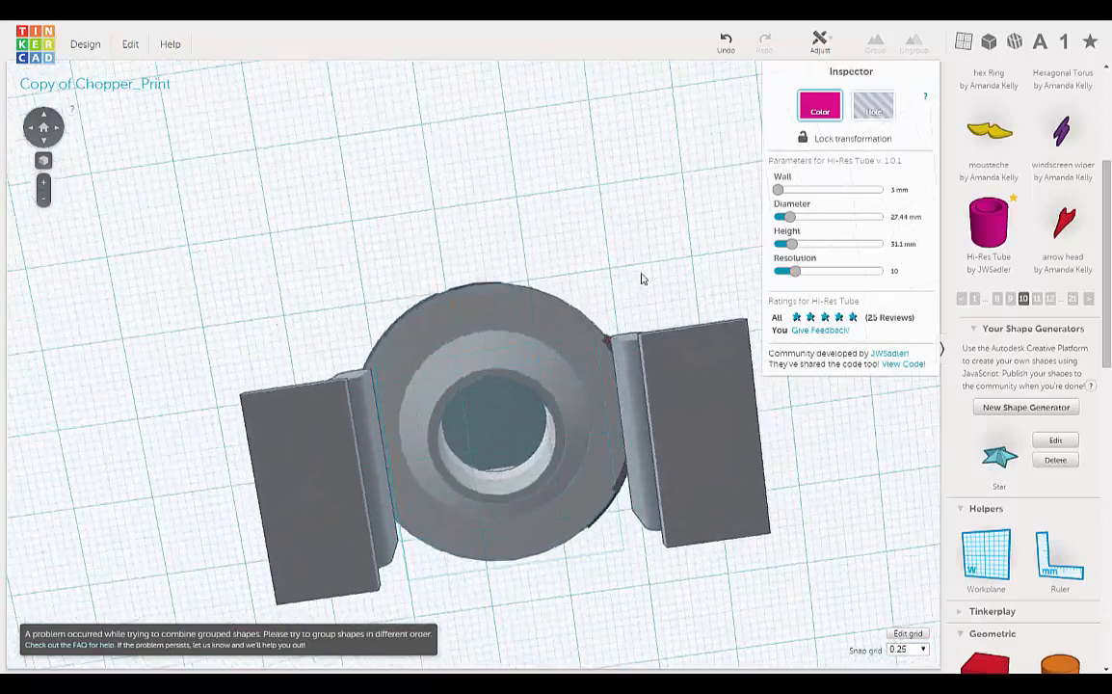
pyautogui.moveTo(644, 280); pyautogui.dragTo(613, 428)
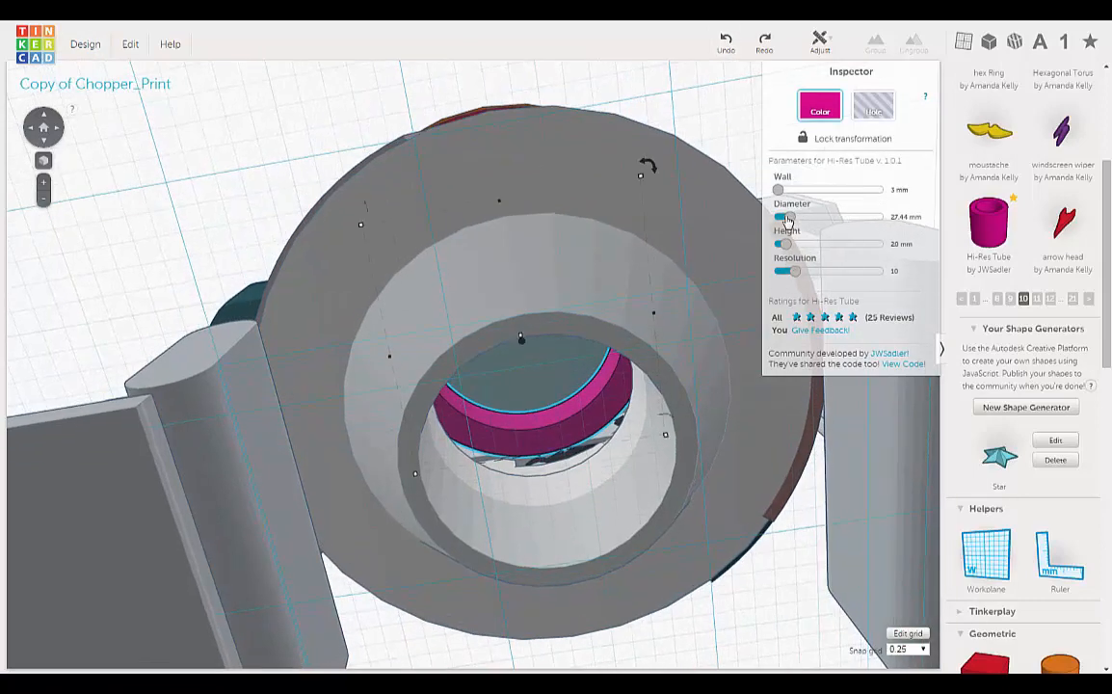
# Tune the tube's diameter and set its wall to about 2 mm for a snug fit
pyautogui.moveTo(779, 216); pyautogui.dragTo(794, 216)
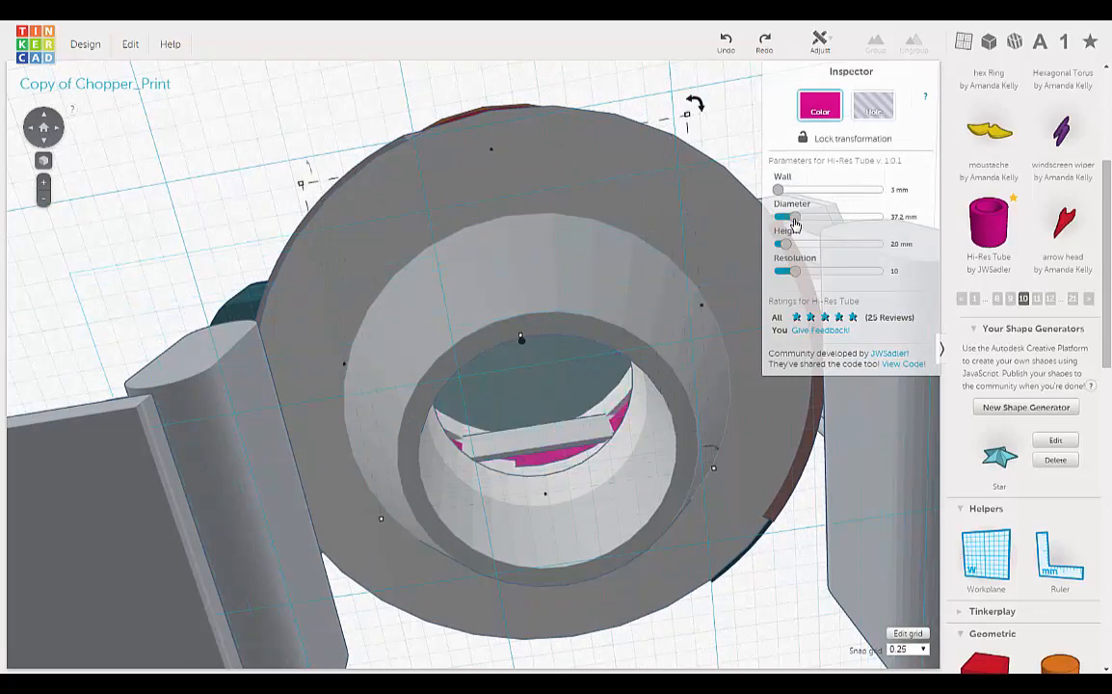
pyautogui.moveTo(800, 216); pyautogui.dragTo(788, 216)
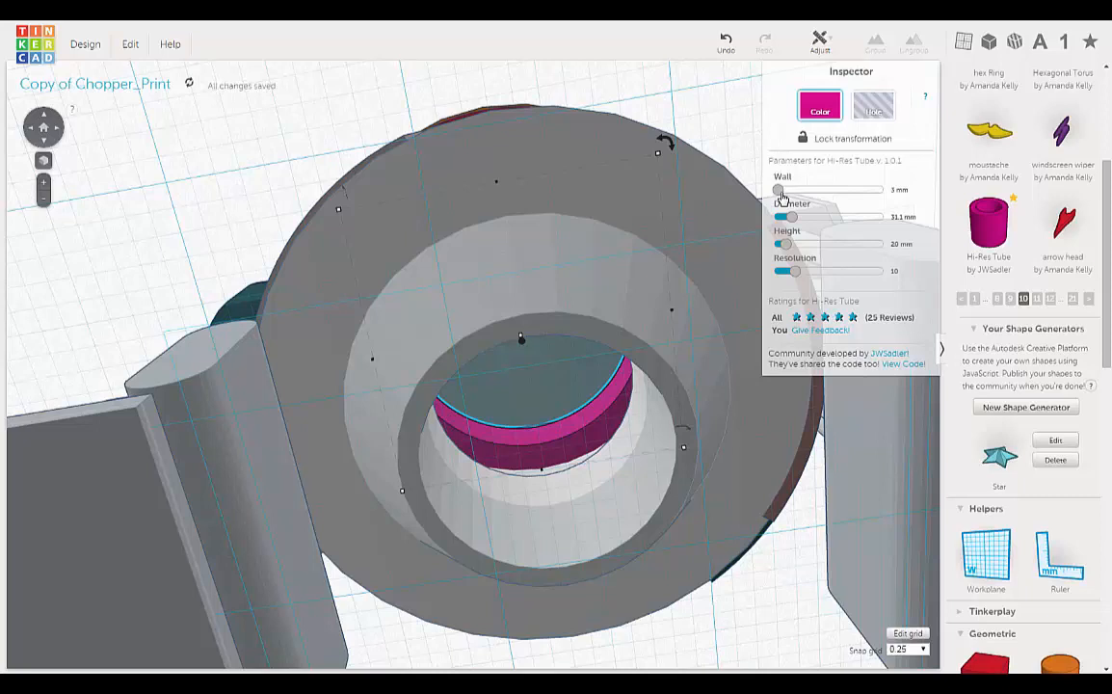
pyautogui.moveTo(785, 189); pyautogui.dragTo(775, 189)
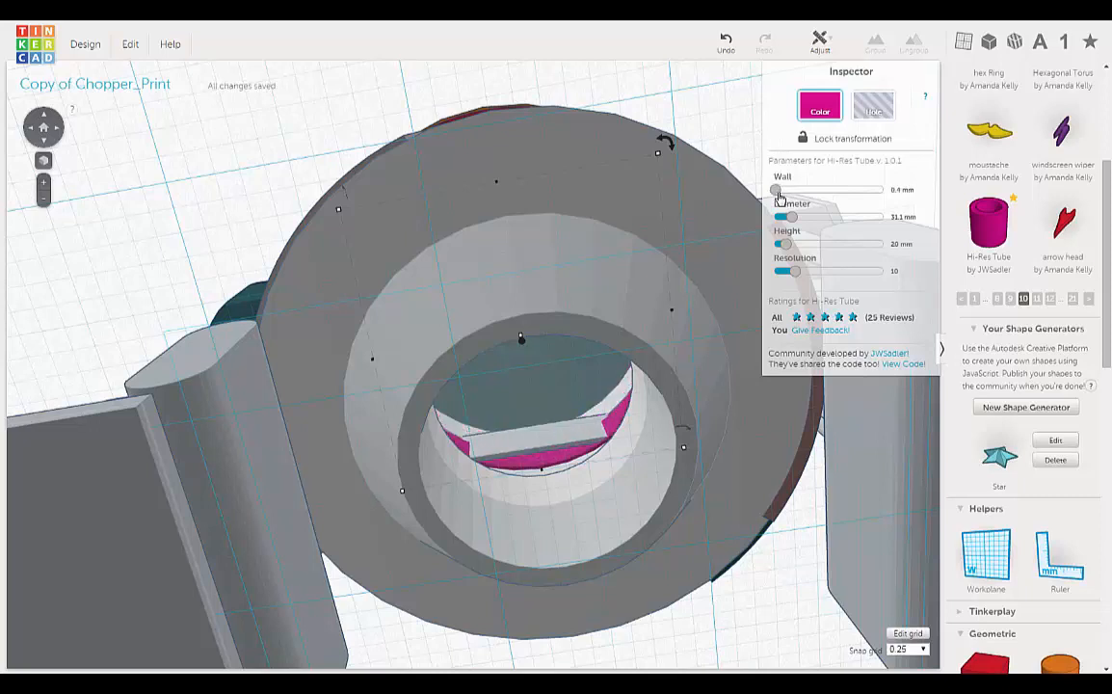
pyautogui.moveTo(775, 191); pyautogui.dragTo(781, 190)
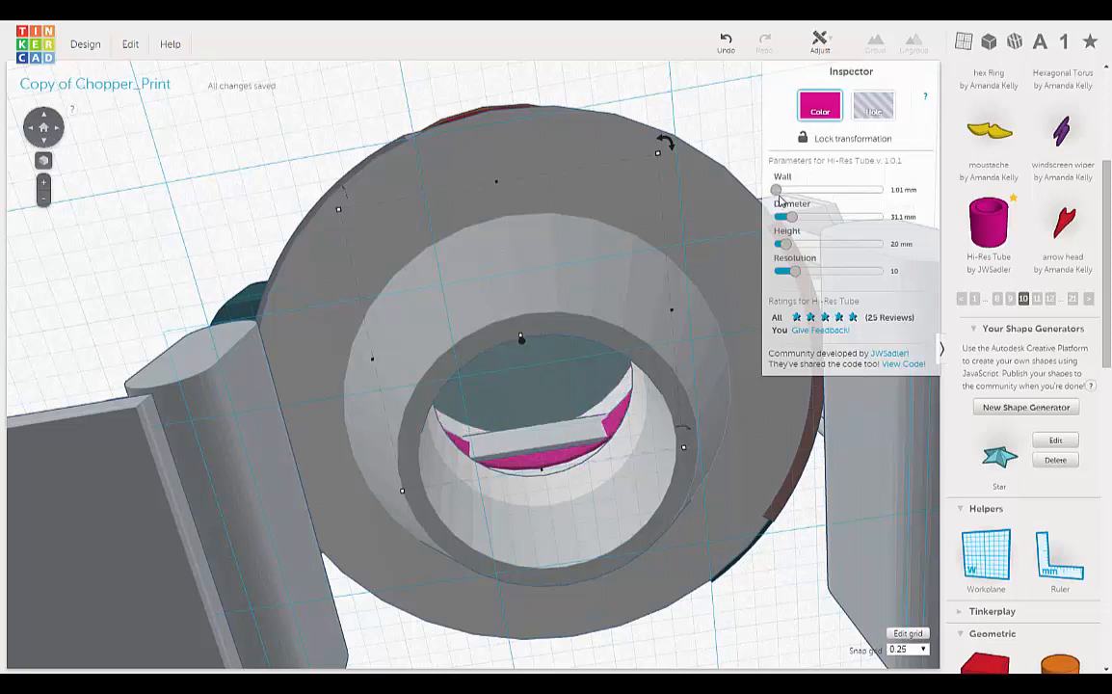
pyautogui.moveTo(779, 189); pyautogui.dragTo(787, 189)
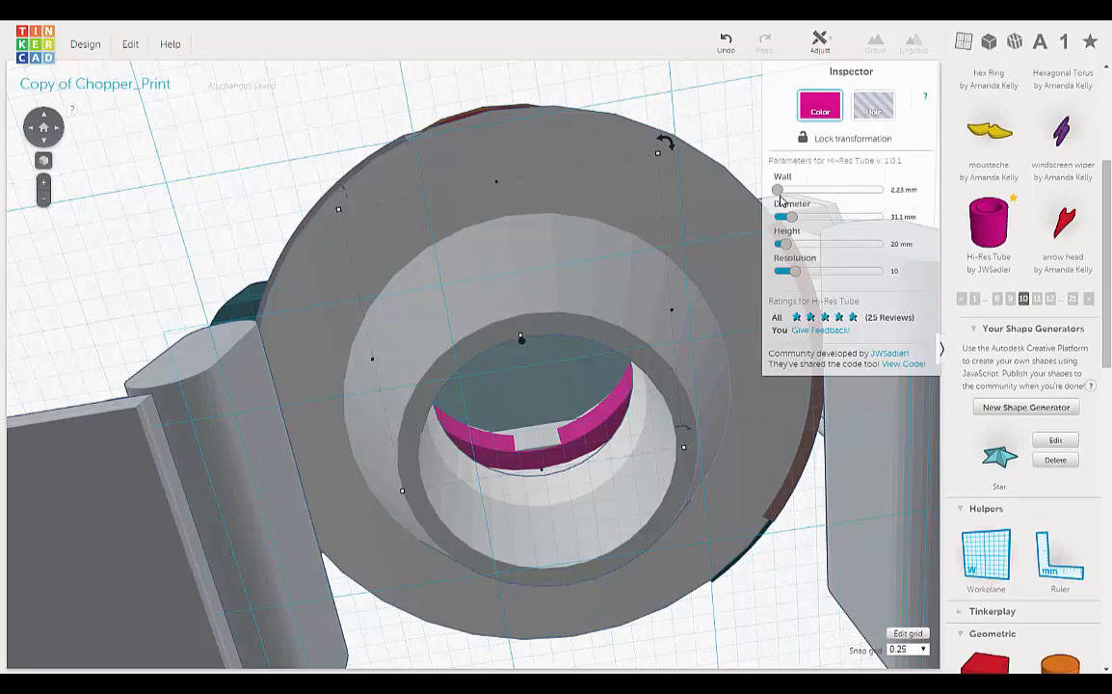
pyautogui.moveTo(791, 189); pyautogui.dragTo(779, 188)
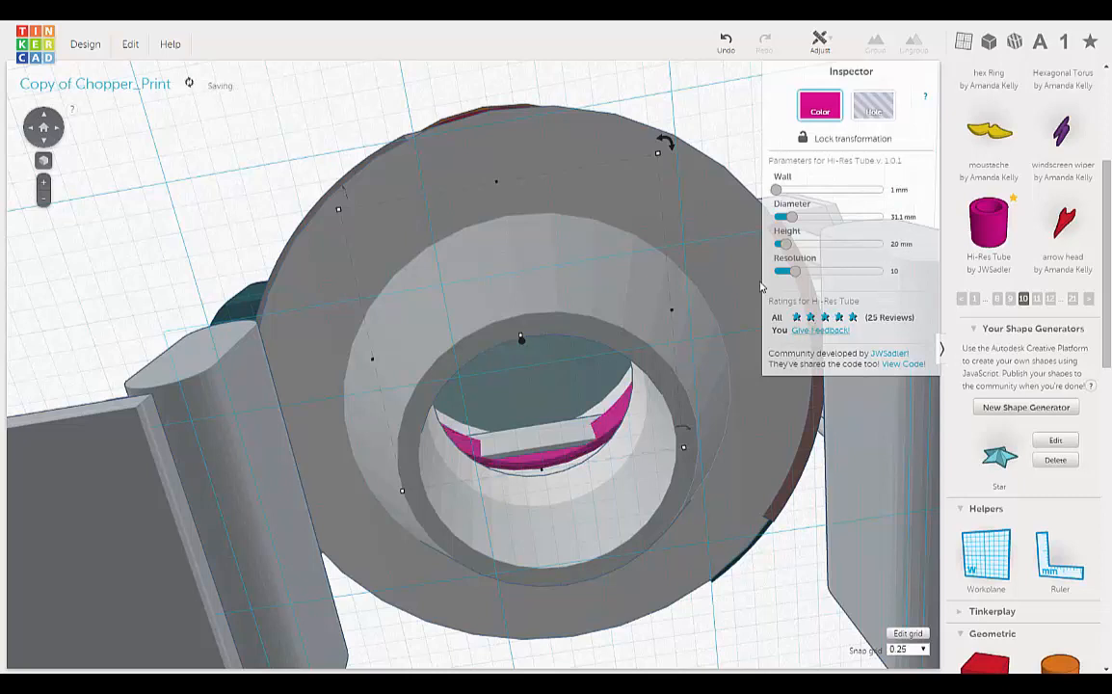
pyautogui.click(906, 189)
pyautogui.write('2')
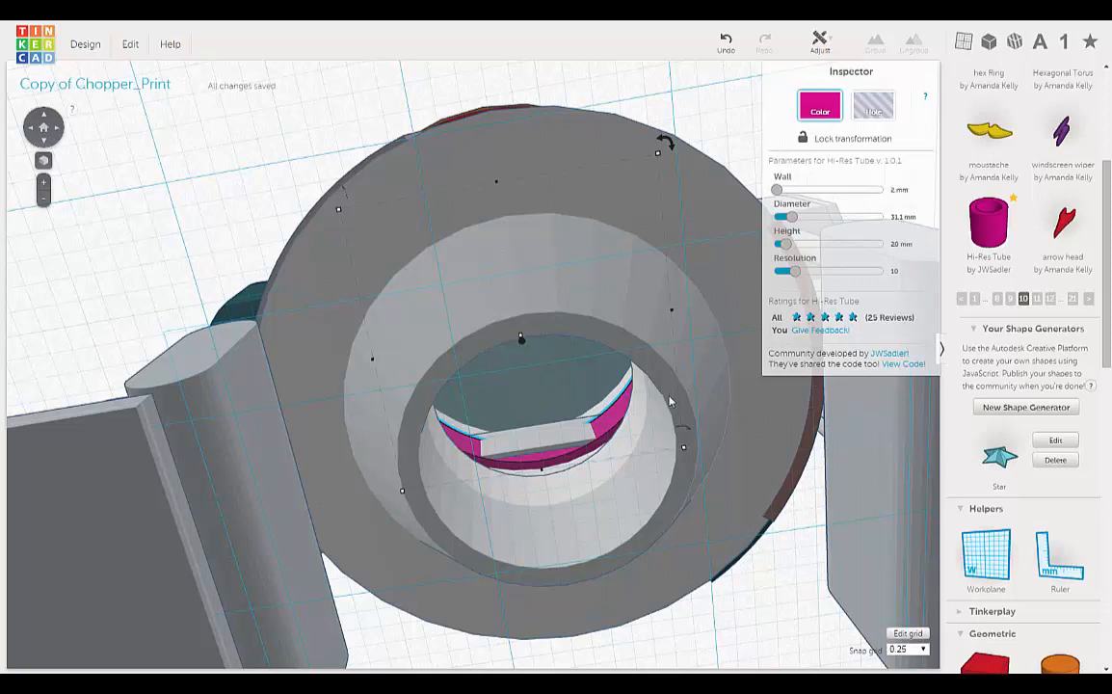
pyautogui.moveTo(792, 216); pyautogui.dragTo(789, 216)
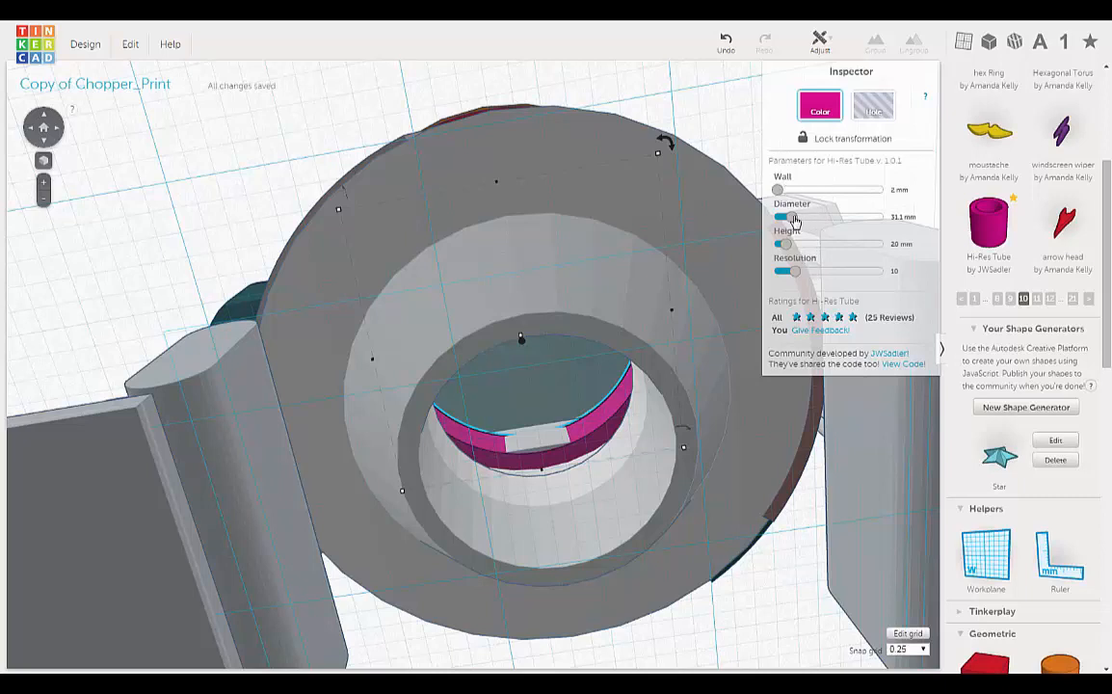
pyautogui.moveTo(794, 273)
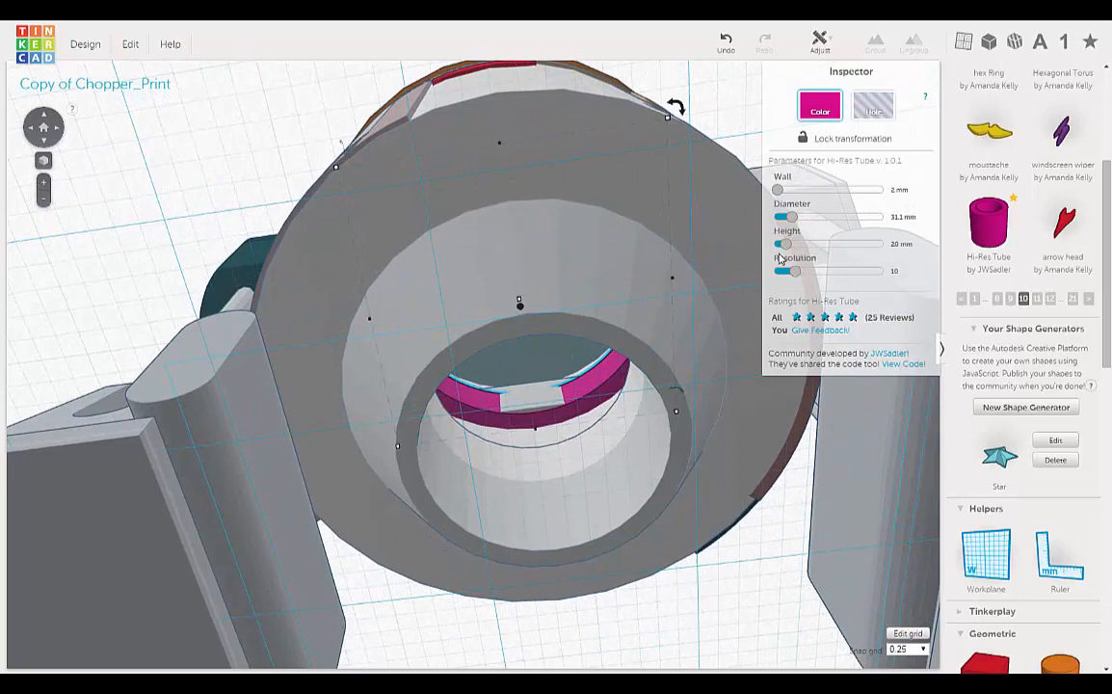
# Raise the tube's height to about 38.59 mm to fill more of the hole
pyautogui.moveTo(781, 243); pyautogui.dragTo(795, 242)
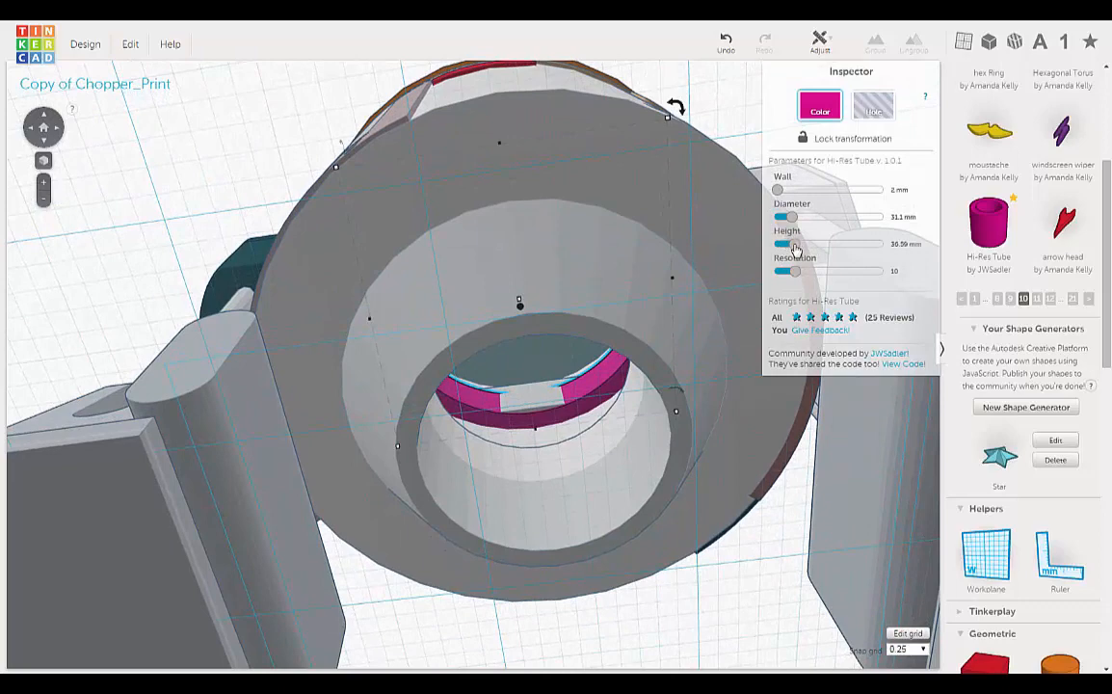
pyautogui.moveTo(793, 243); pyautogui.dragTo(796, 243)
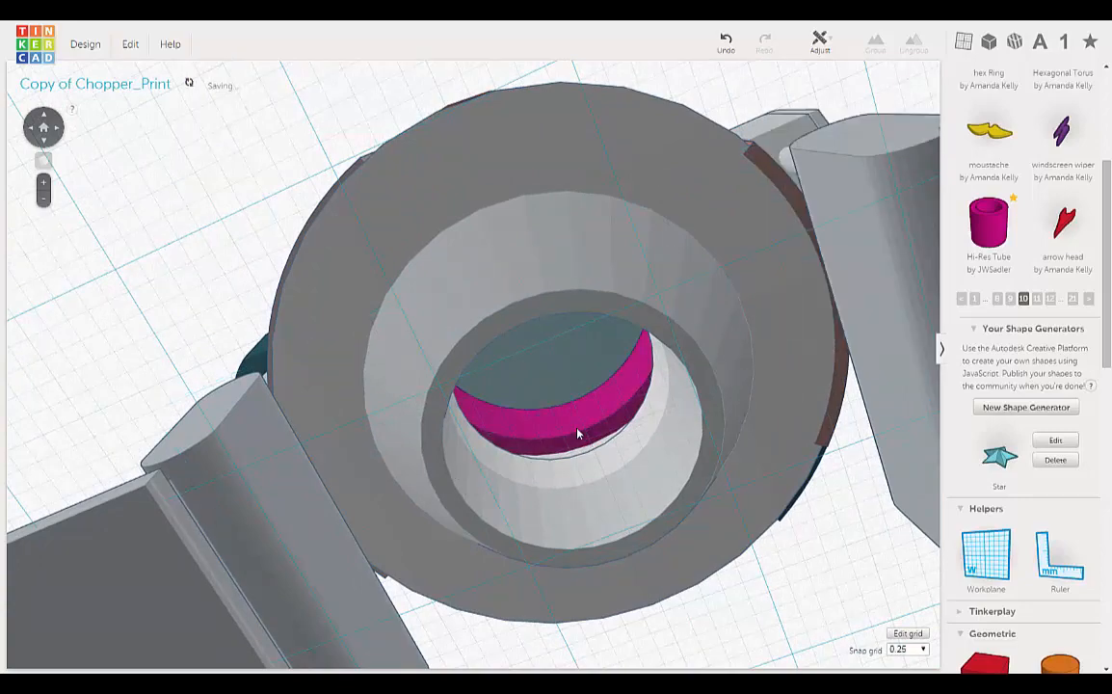
# Change the tube's colour from pink to white so it blends with the body
pyautogui.moveTo(578, 434); pyautogui.dragTo(565, 424)
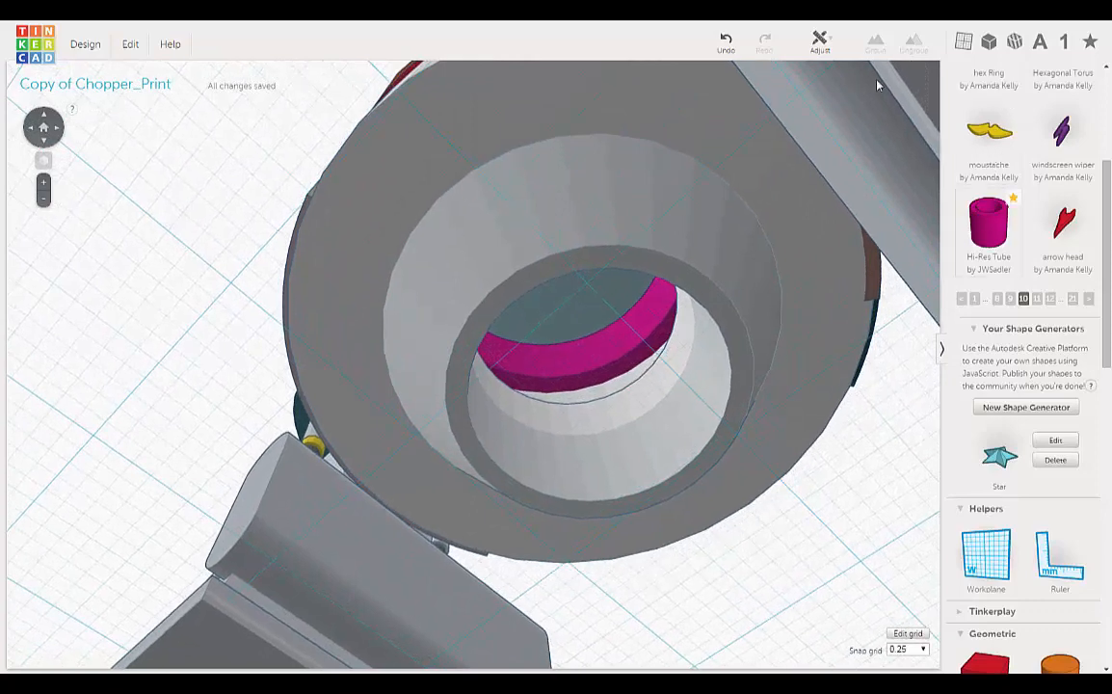
pyautogui.click(578, 347)
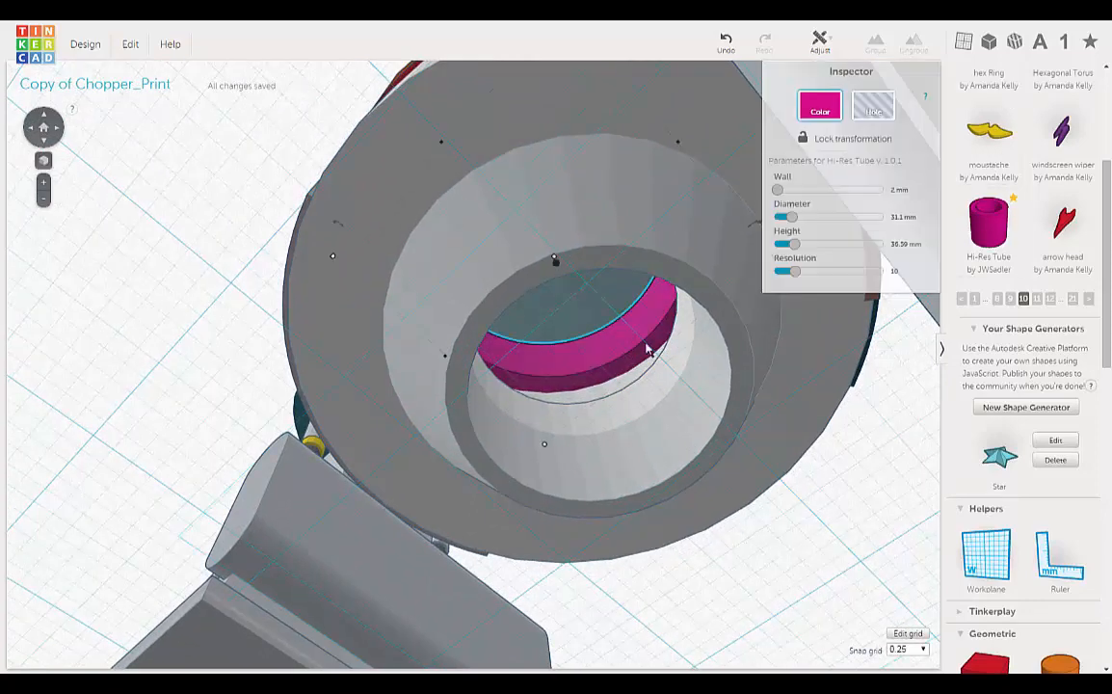
pyautogui.click(812, 104)
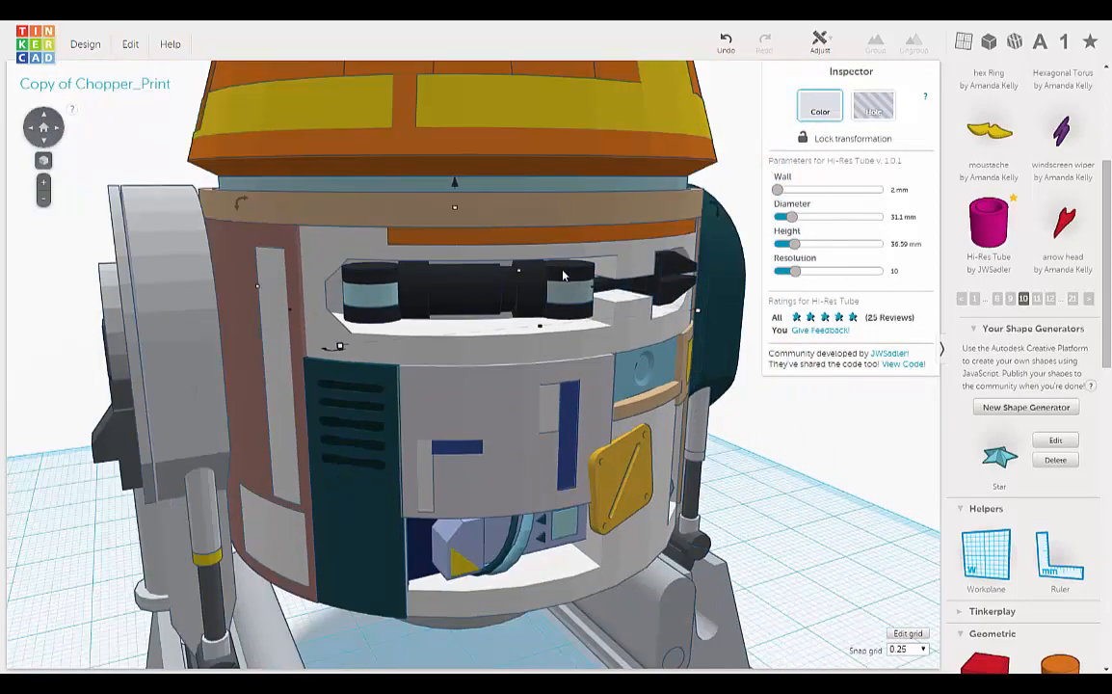
pyautogui.moveTo(565, 274); pyautogui.dragTo(602, 154)
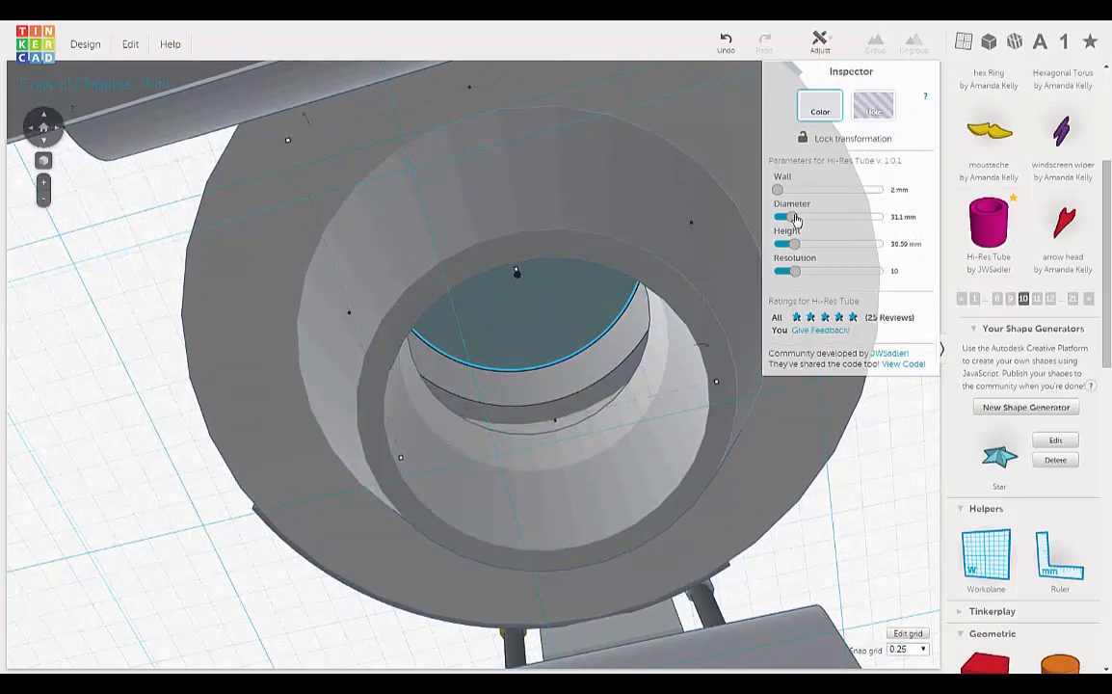
# Widen the tube to about 33.54 mm diameter and enter a wall thickness of 4
pyautogui.moveTo(783, 216); pyautogui.dragTo(786, 216)
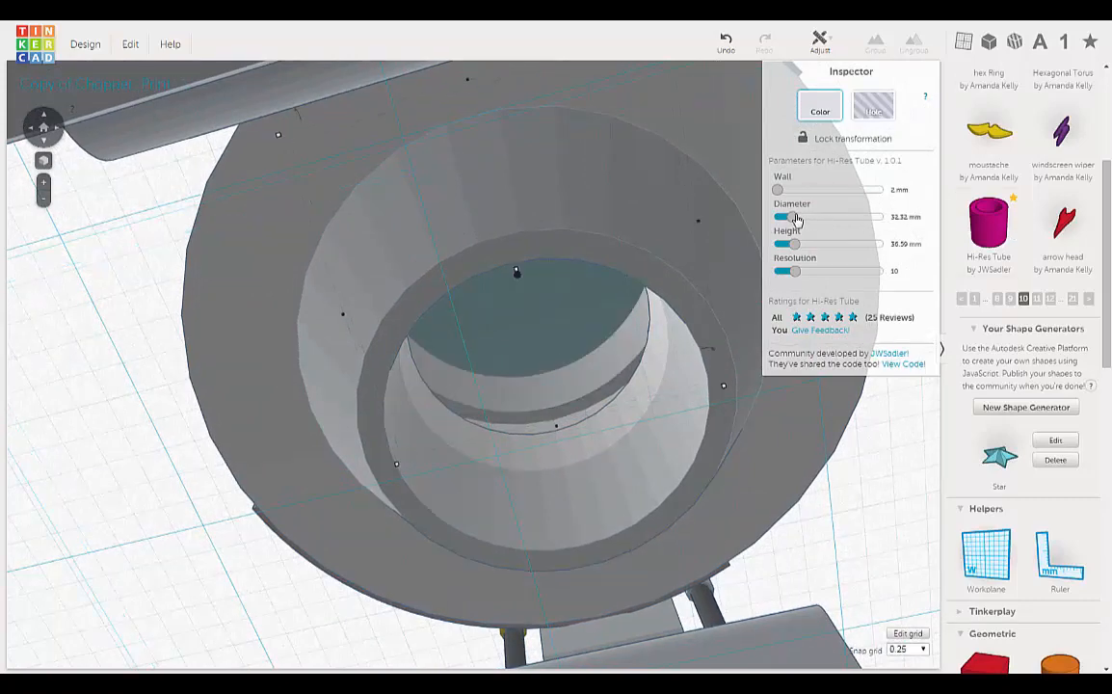
pyautogui.moveTo(783, 216); pyautogui.dragTo(798, 216)
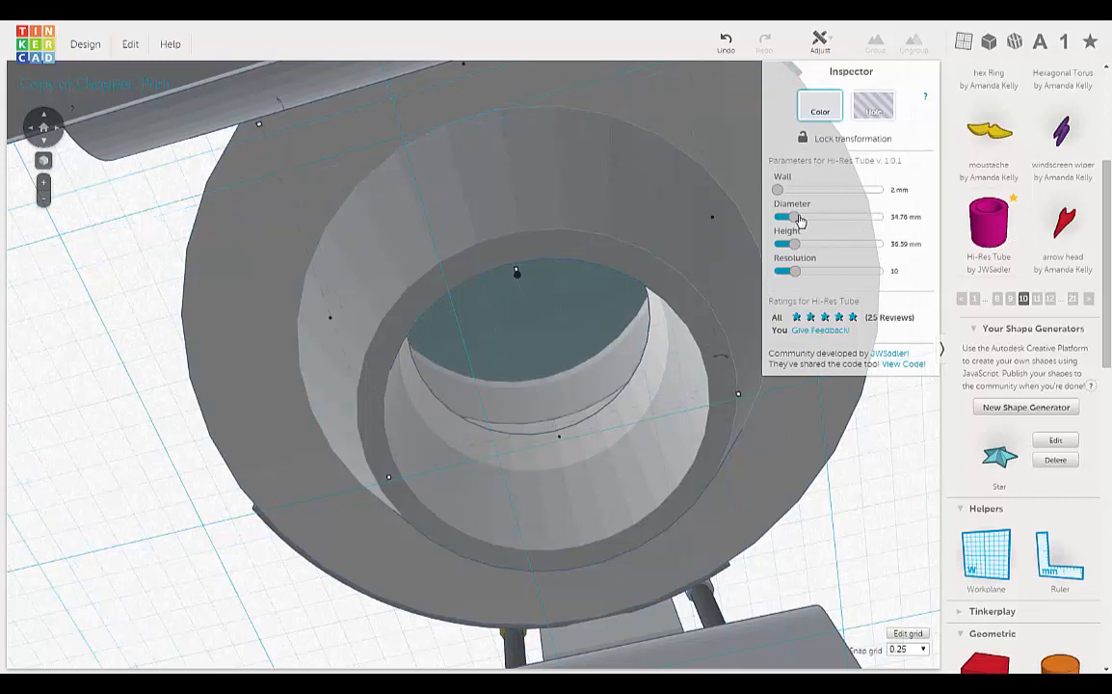
pyautogui.moveTo(794, 216); pyautogui.dragTo(790, 216)
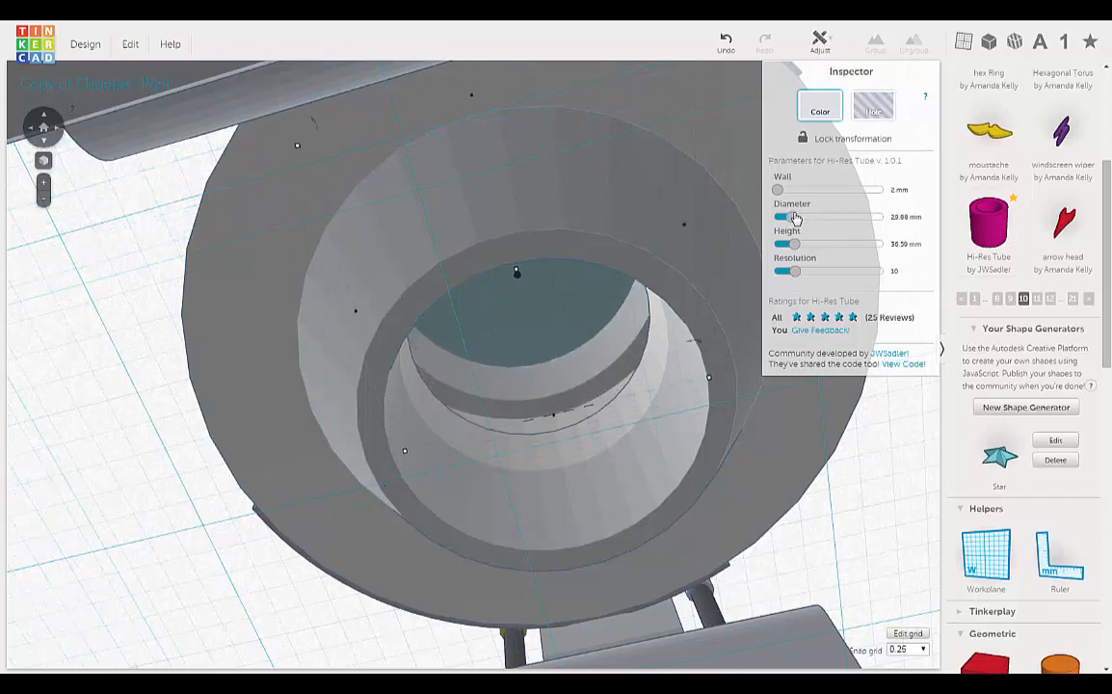
pyautogui.moveTo(781, 216); pyautogui.dragTo(798, 216)
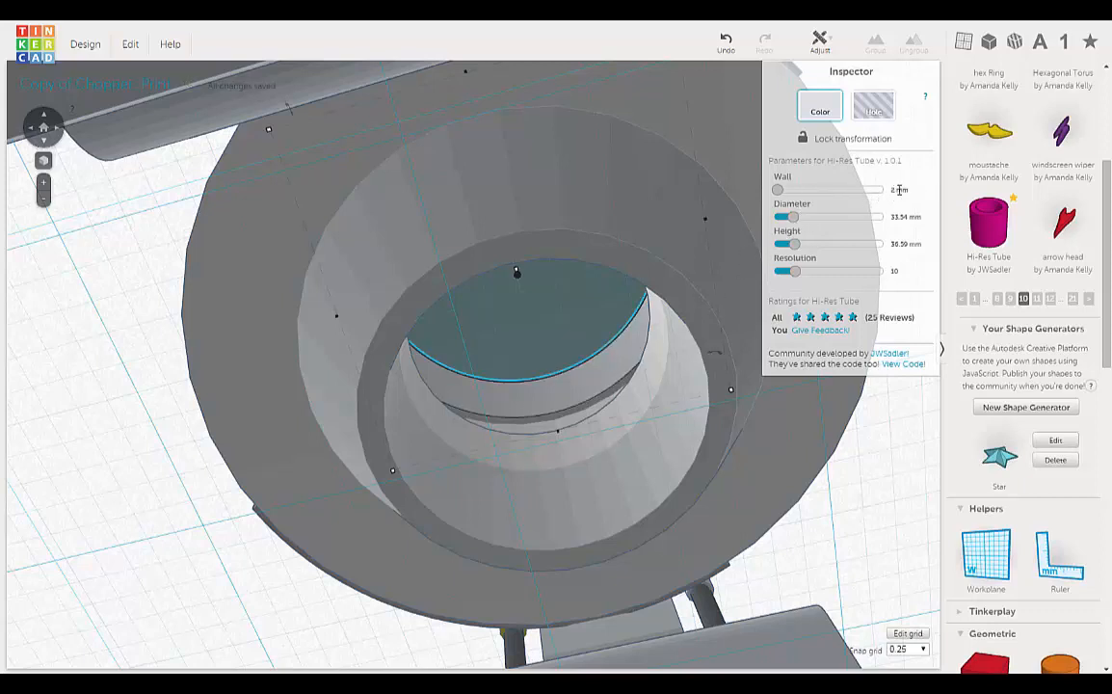
pyautogui.click(902, 189)
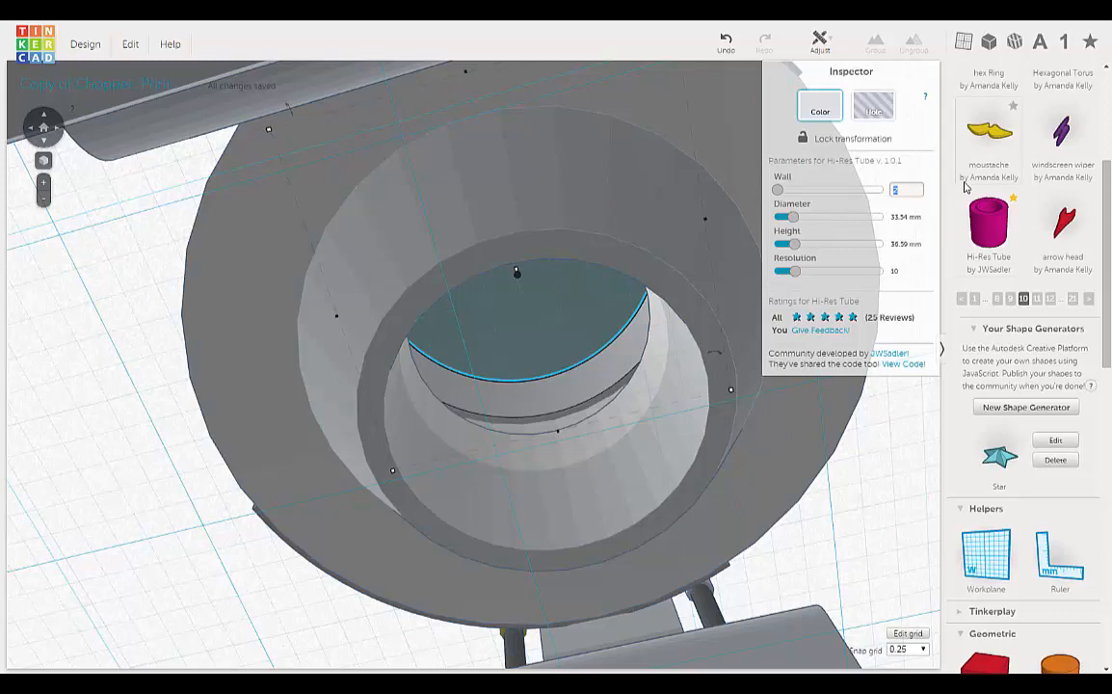
pyautogui.write('4 mm')
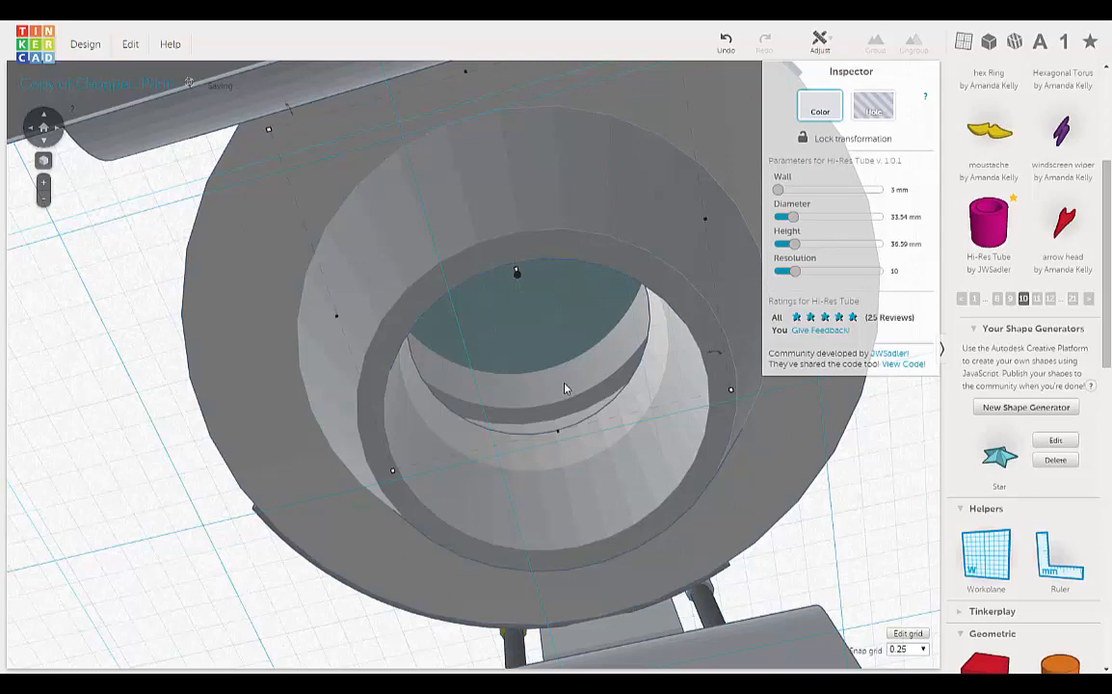
pyautogui.moveTo(567, 389); pyautogui.dragTo(482, 482)
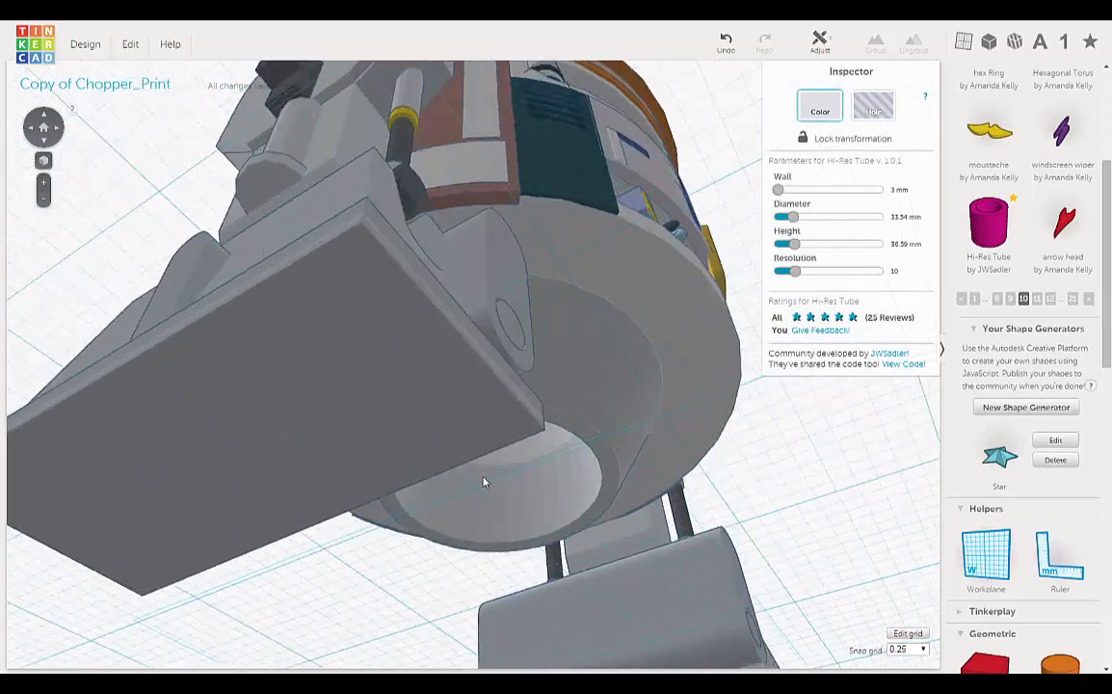
pyautogui.moveTo(482, 482); pyautogui.dragTo(416, 468)
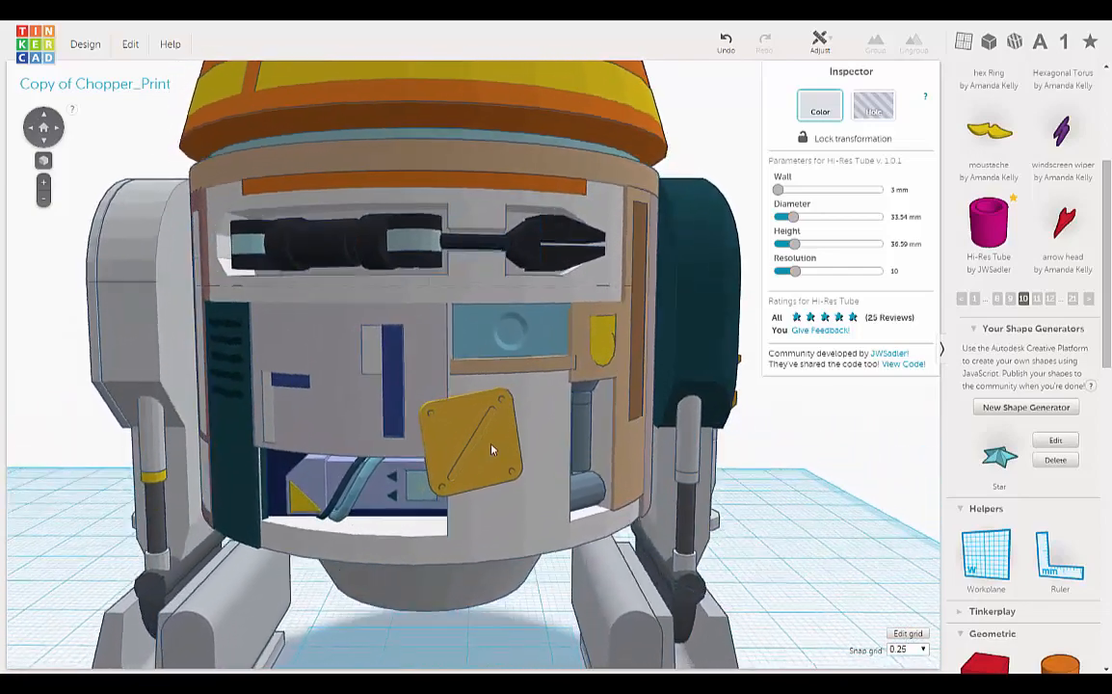
pyautogui.moveTo(492, 447); pyautogui.dragTo(525, 332)
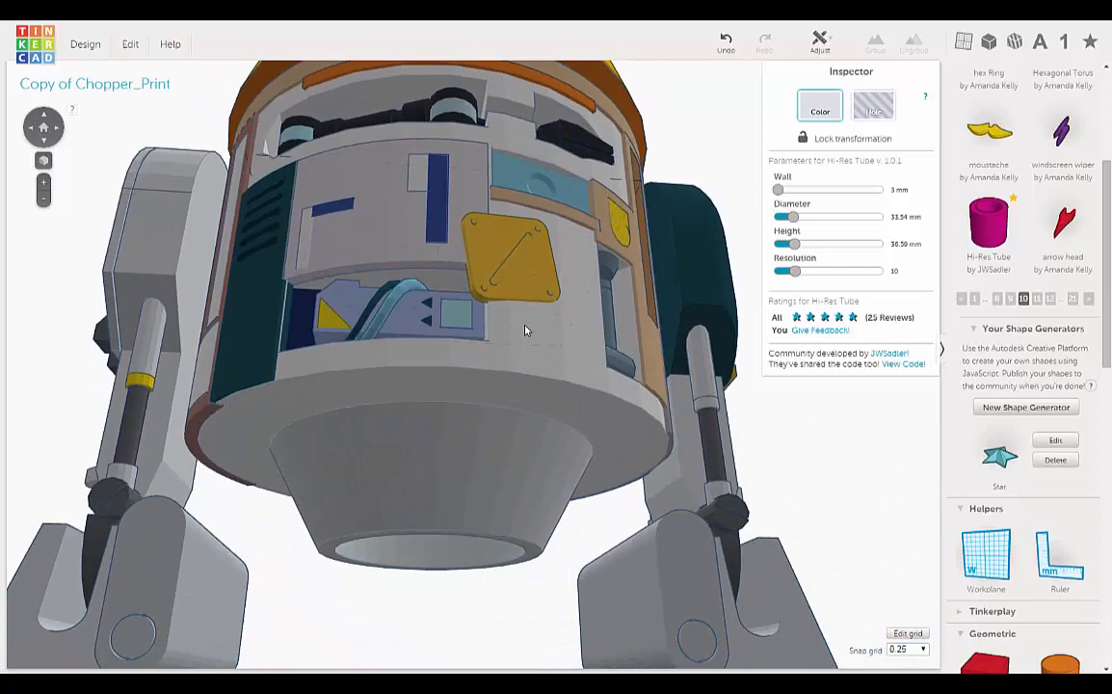
pyautogui.moveTo(525, 332); pyautogui.dragTo(574, 343)
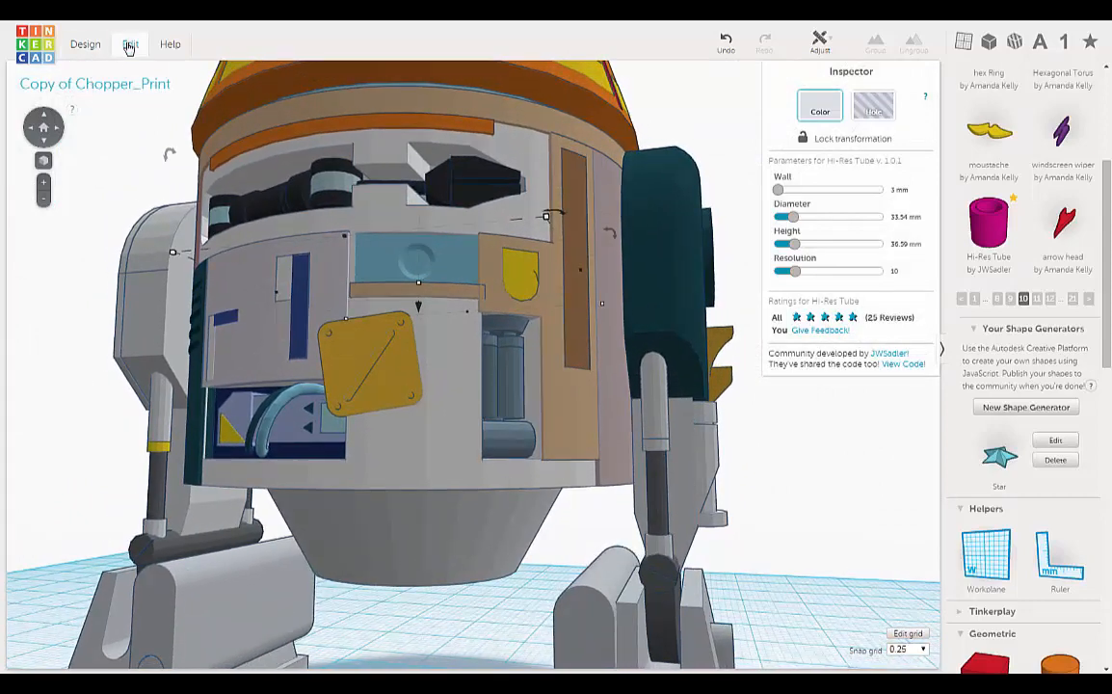
# Drag the Inspector Height slider until the tube reads about 28.88 mm tall
pyautogui.click(131, 42)
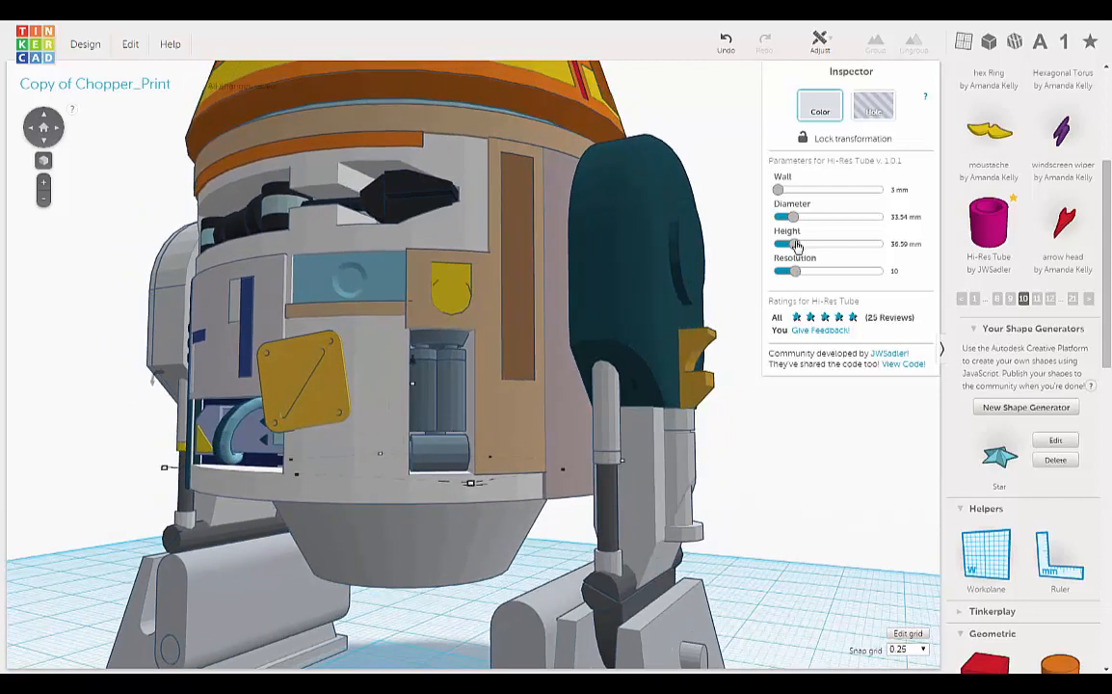
pyautogui.moveTo(792, 243); pyautogui.dragTo(806, 243)
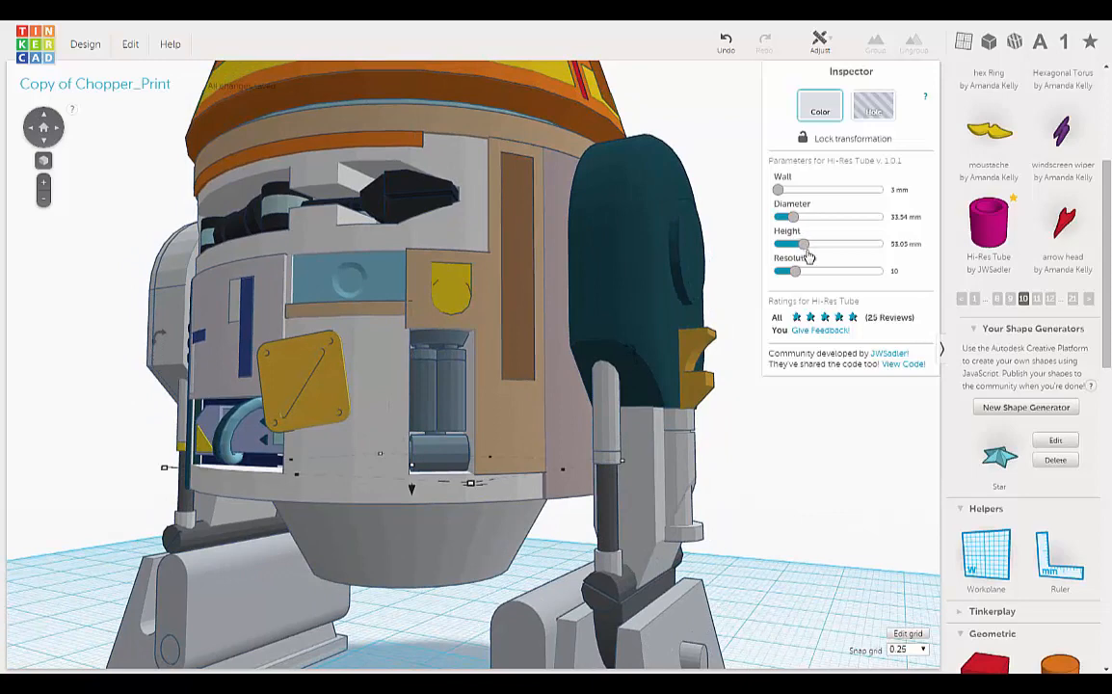
pyautogui.moveTo(806, 242); pyautogui.dragTo(825, 243)
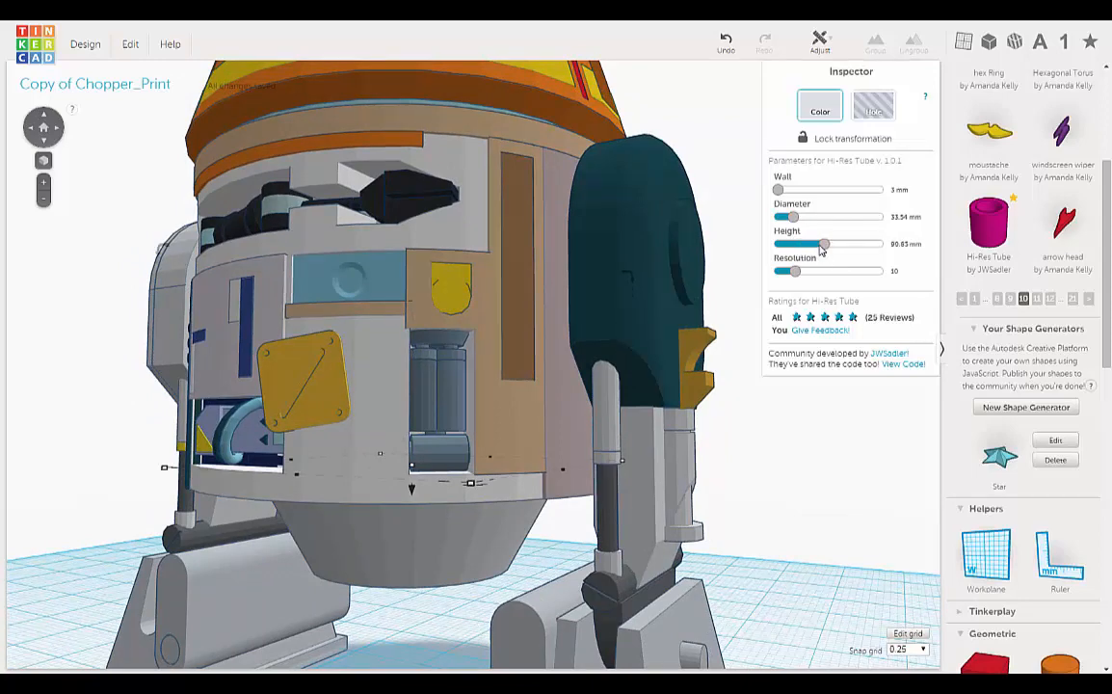
pyautogui.moveTo(825, 243); pyautogui.dragTo(883, 242)
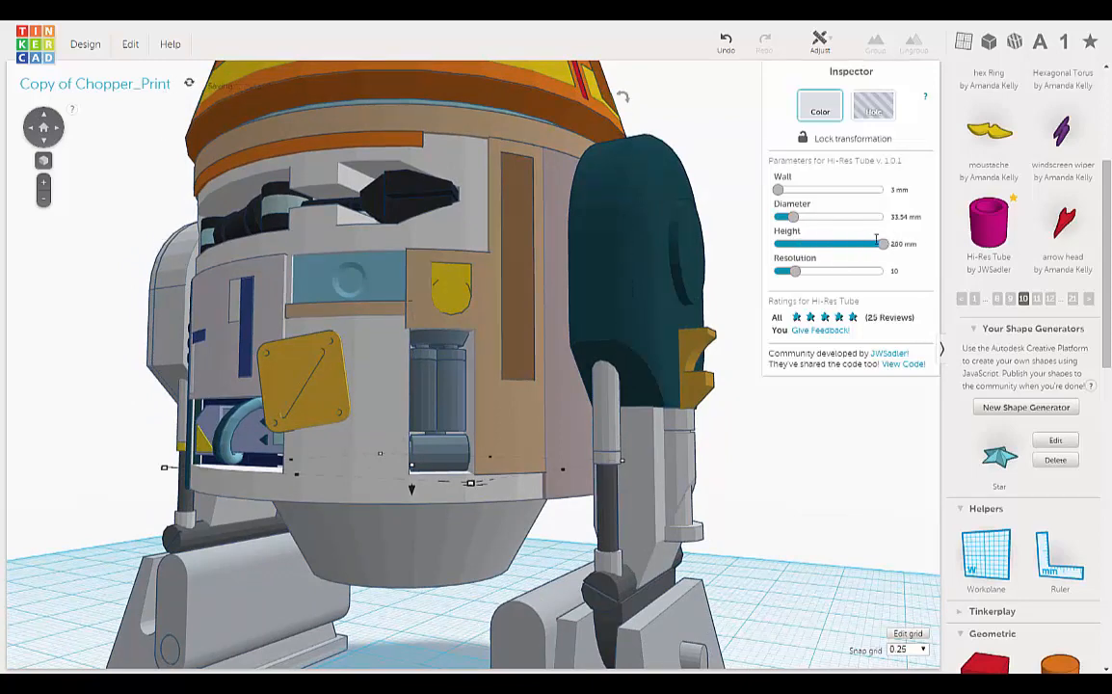
pyautogui.moveTo(884, 243); pyautogui.dragTo(775, 243)
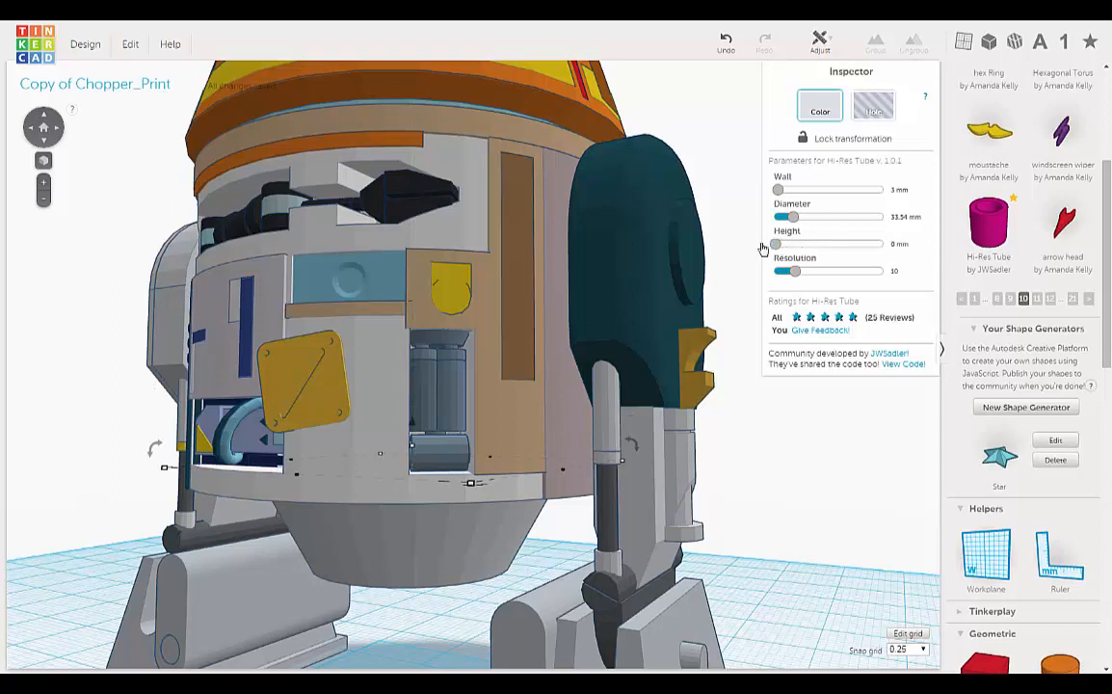
pyautogui.moveTo(775, 243); pyautogui.dragTo(793, 243)
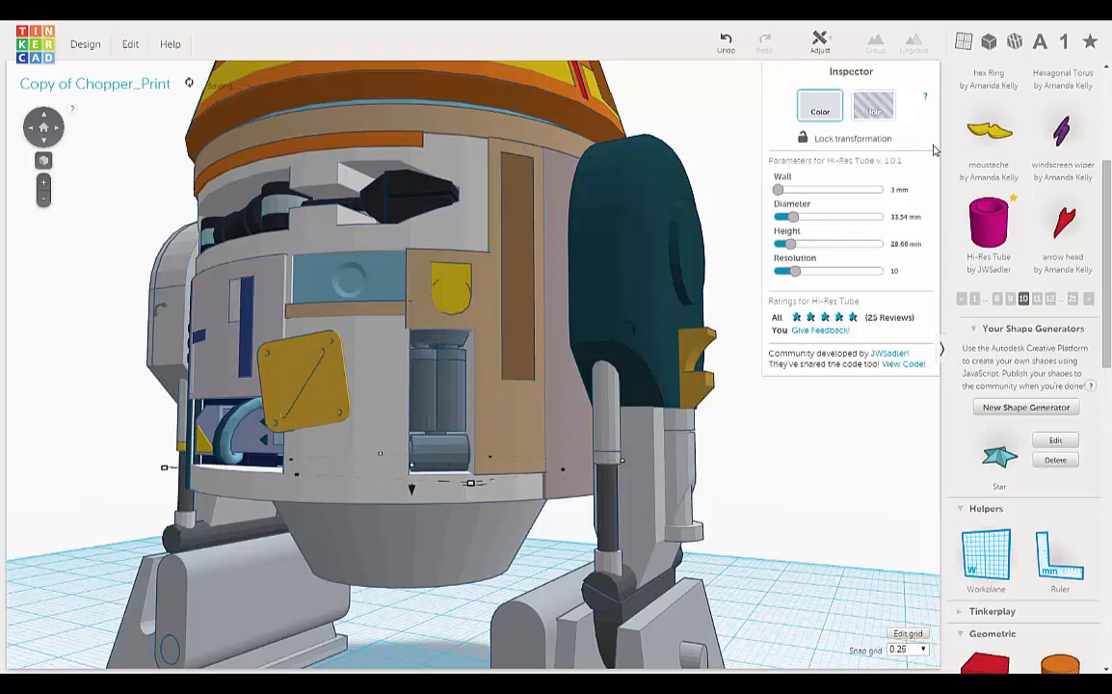
# Pick pink from the colour presets for the tube and view it seated in the body hole
pyautogui.click(818, 104)
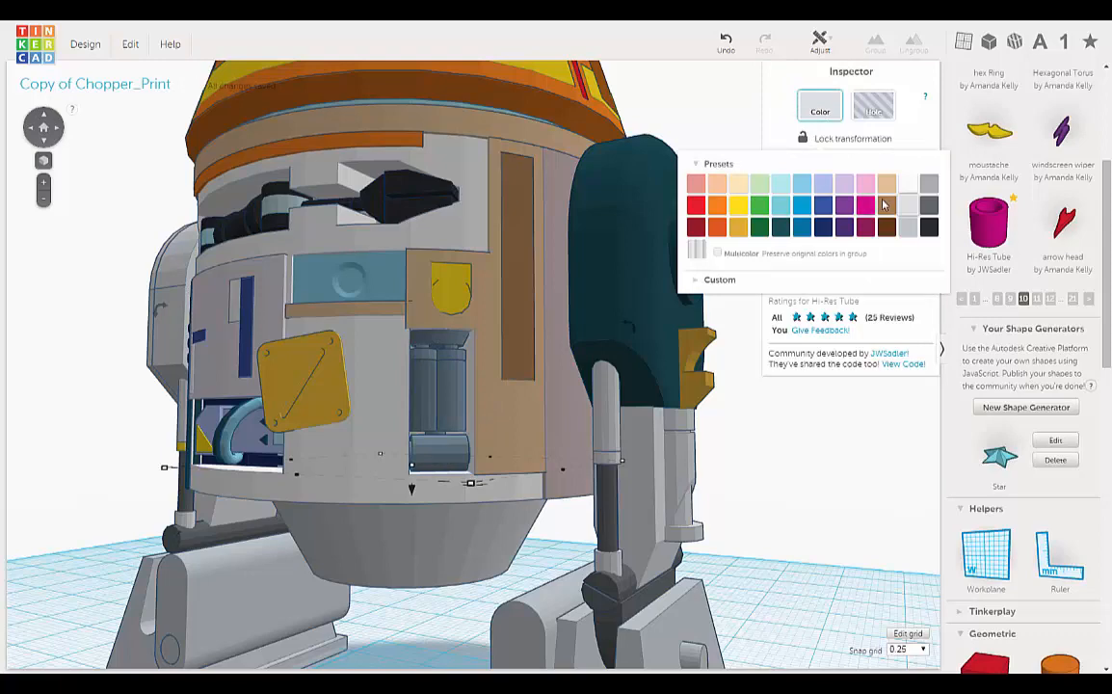
pyautogui.click(871, 203)
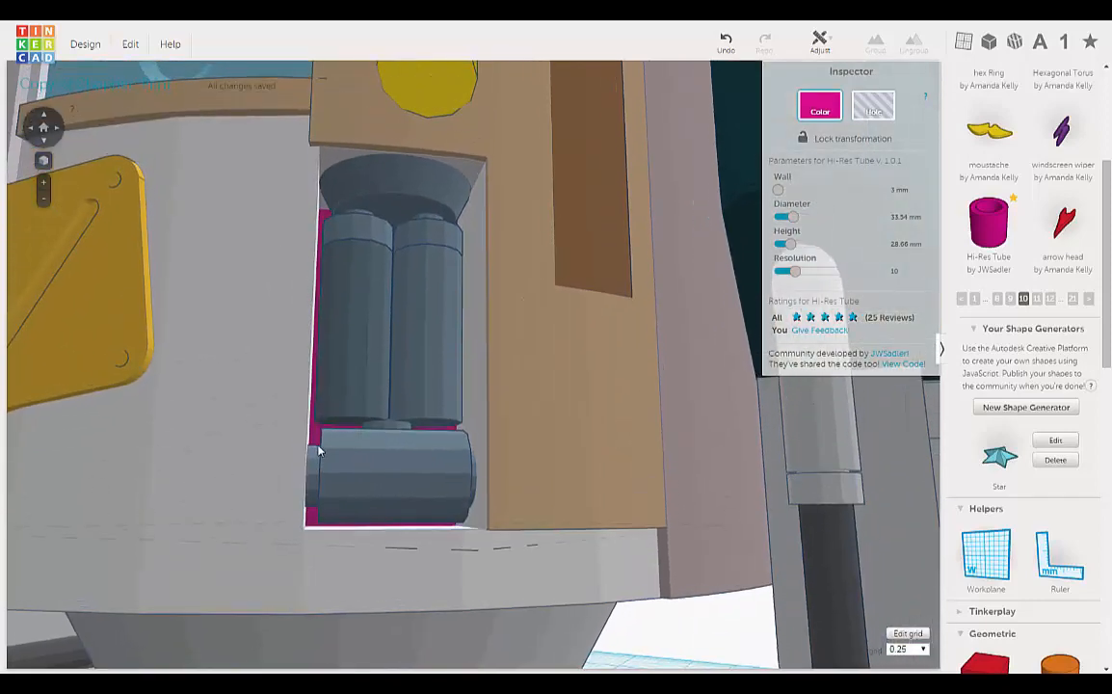
pyautogui.click(818, 104)
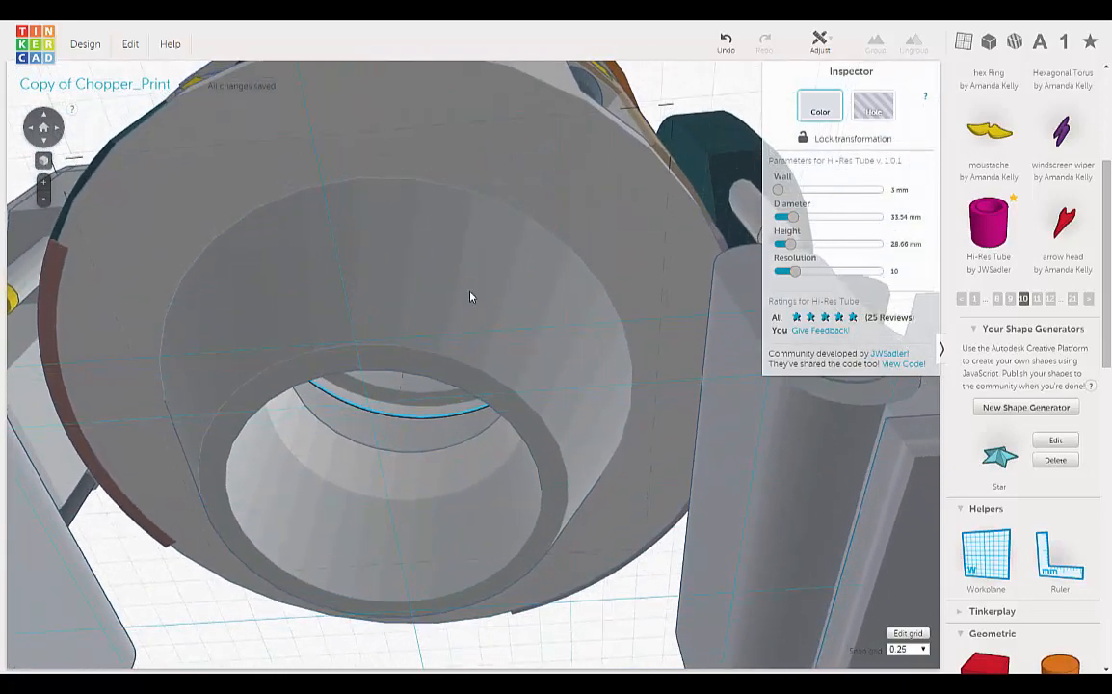
pyautogui.moveTo(471, 297); pyautogui.dragTo(293, 254)
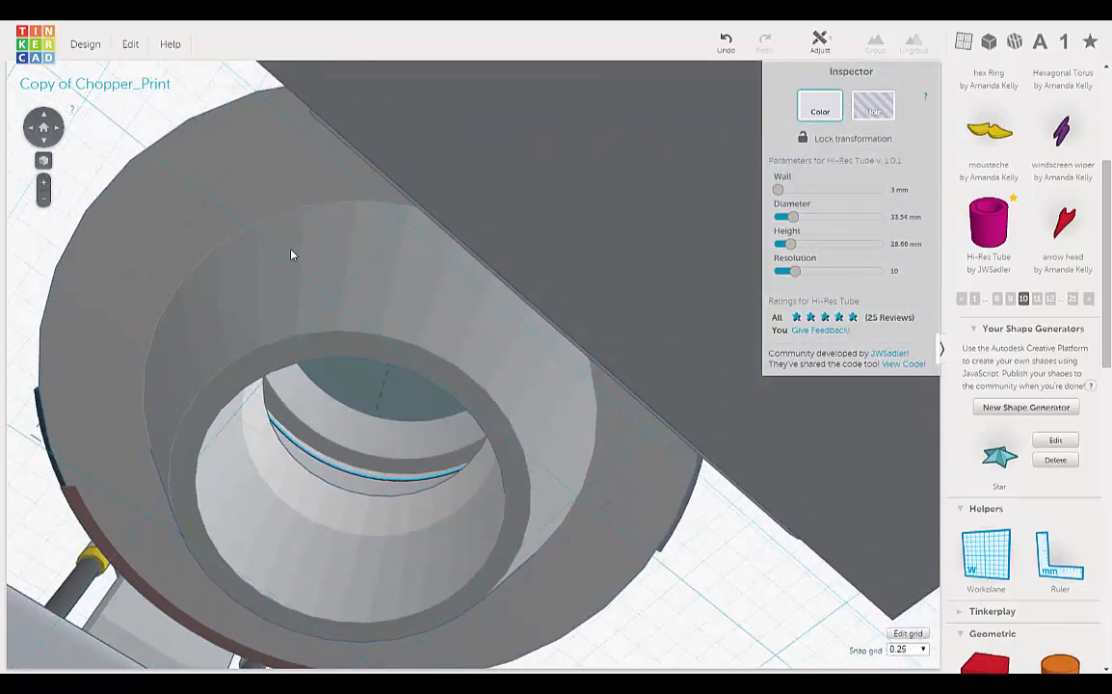